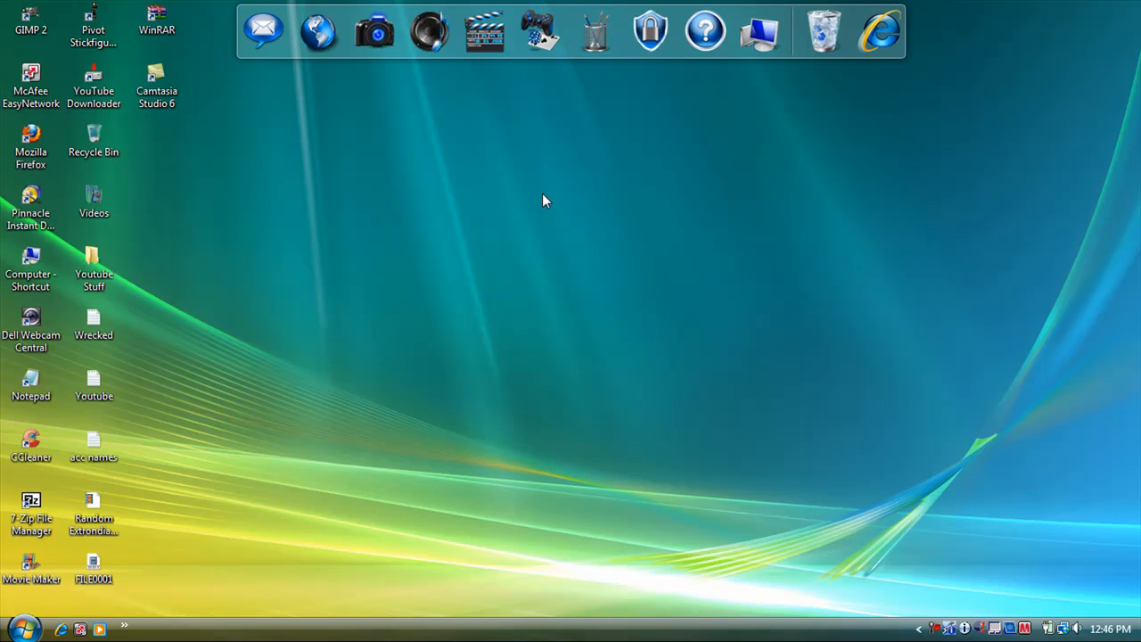
mouse_move(321, 150)
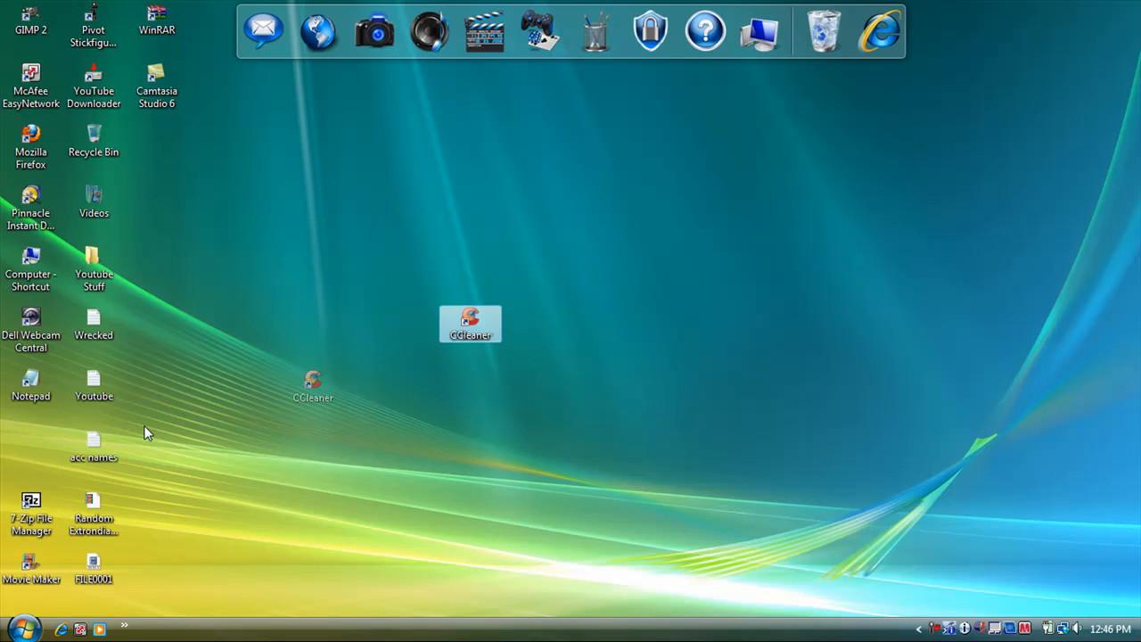
Move the CCleaner shortcut into the icon column, launch CCleaner briefly and close it
drag(471, 325, 32, 445)
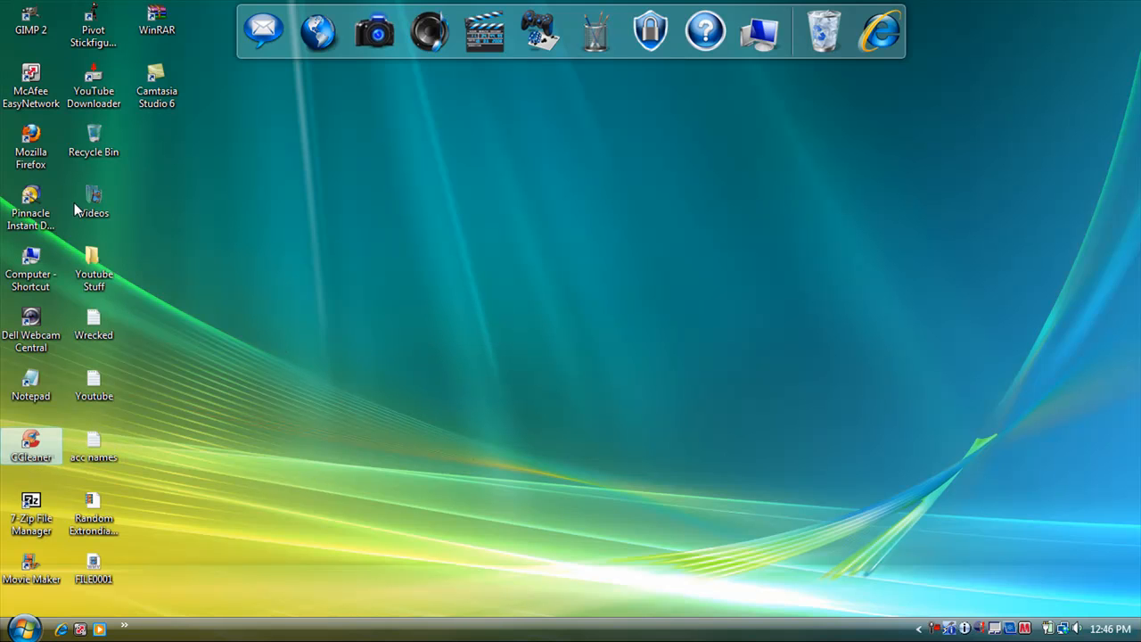
mouse_move(161, 198)
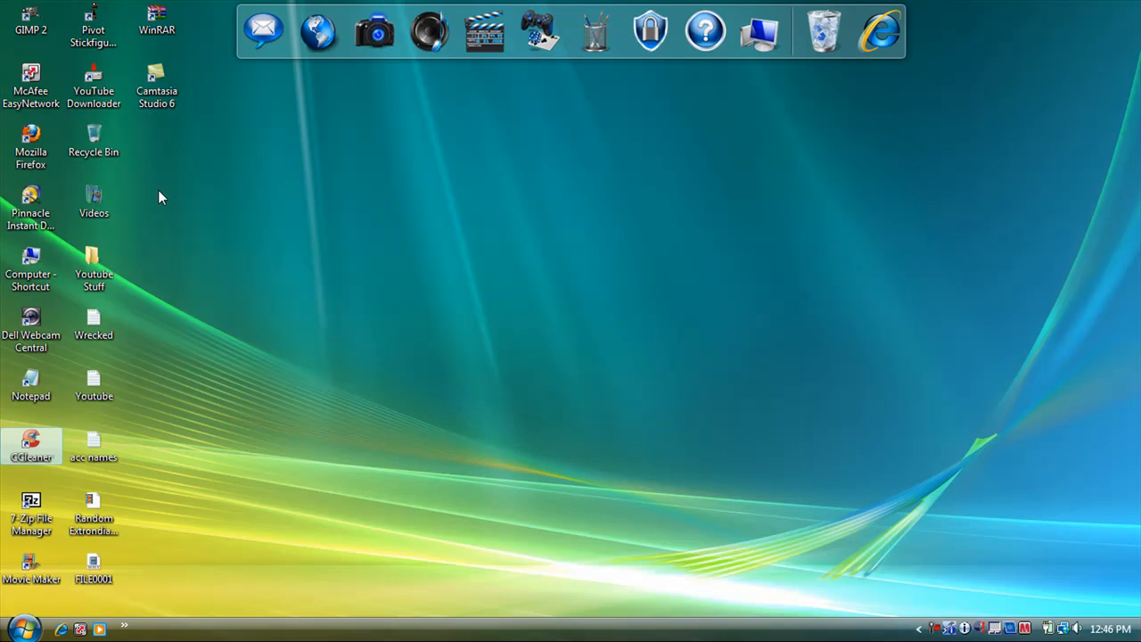
mouse_move(7, 605)
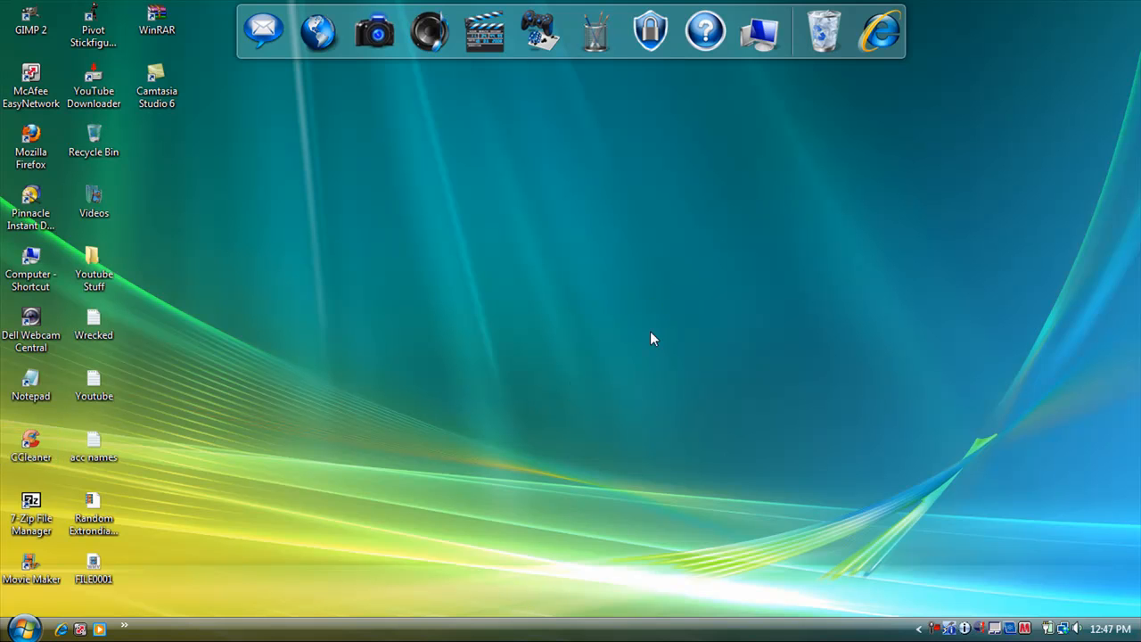
double_click(32, 442)
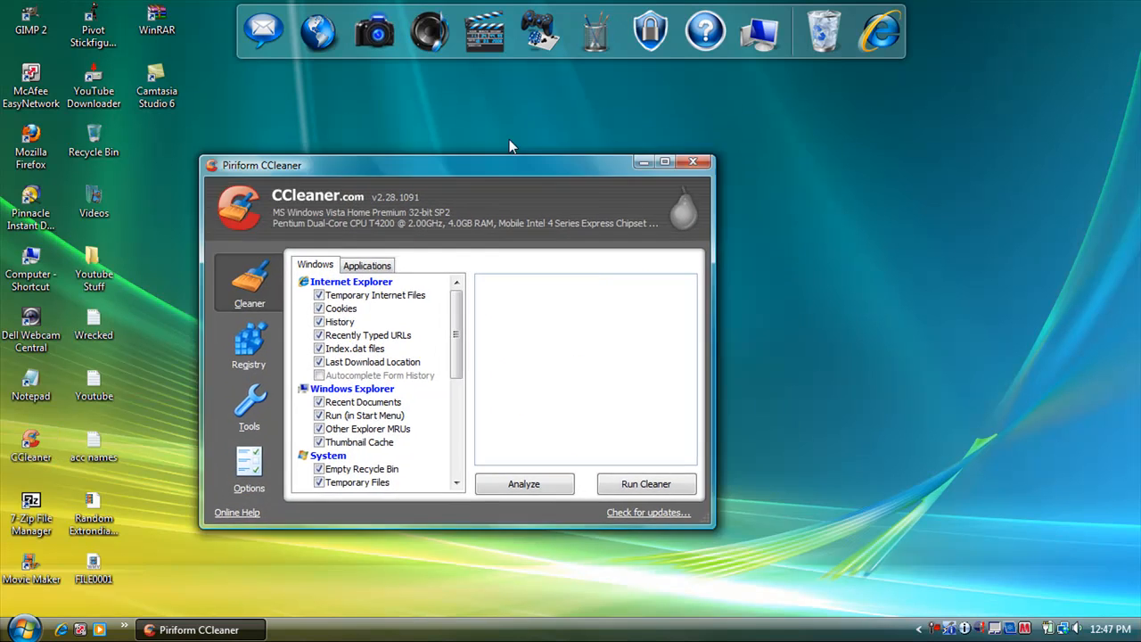
click(692, 161)
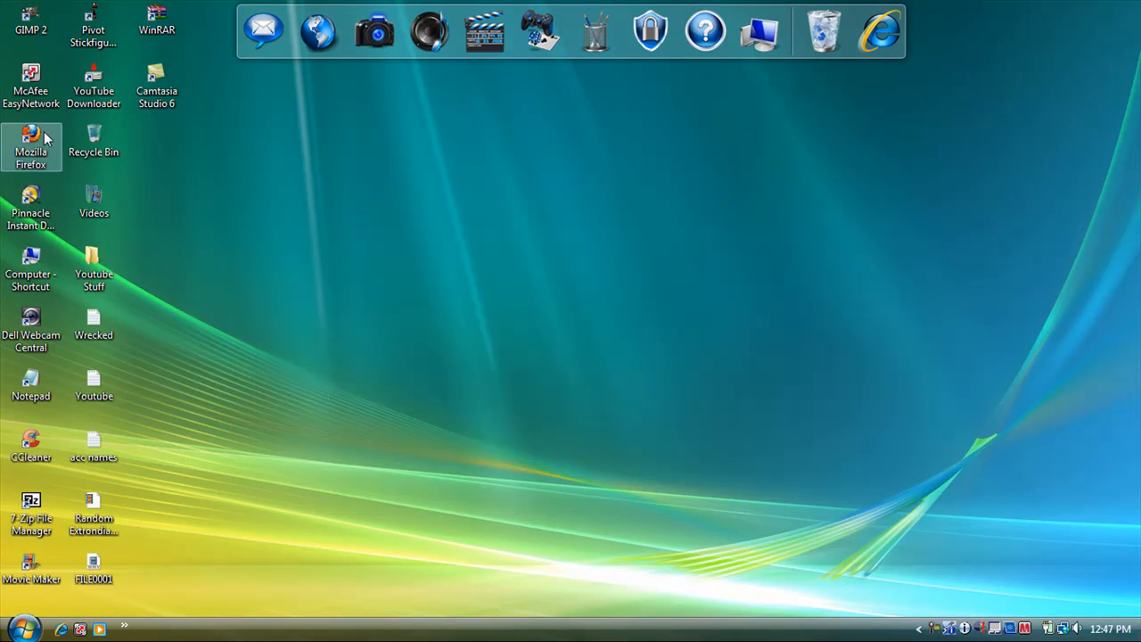
mouse_move(32, 157)
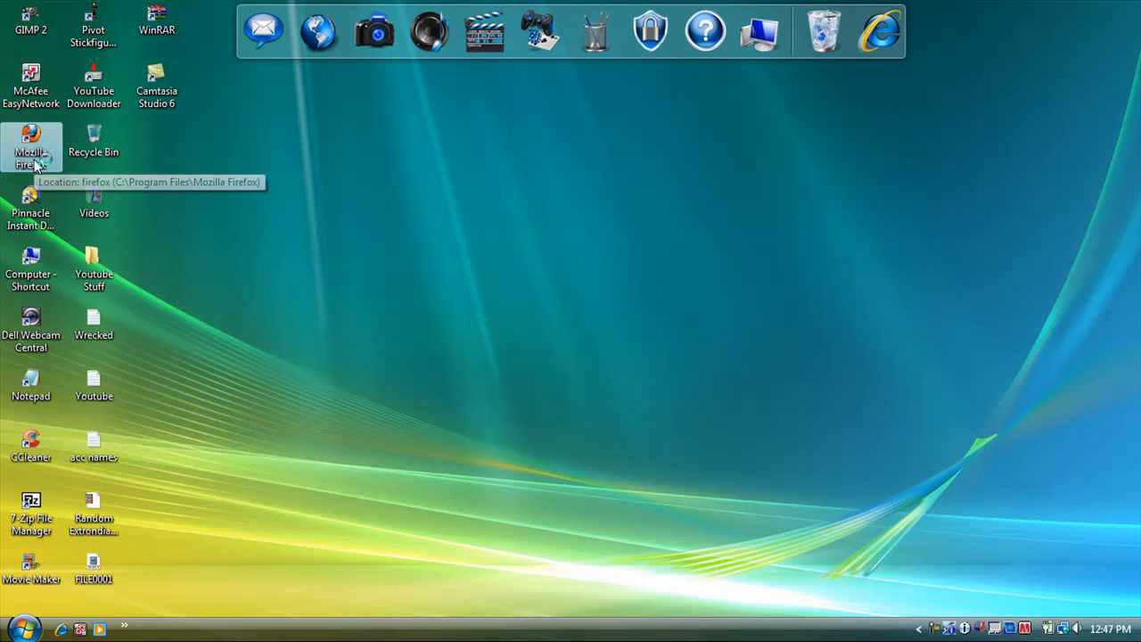
Launch Firefox and enter 'Ccleaner' as the Google search query
double_click(30, 147)
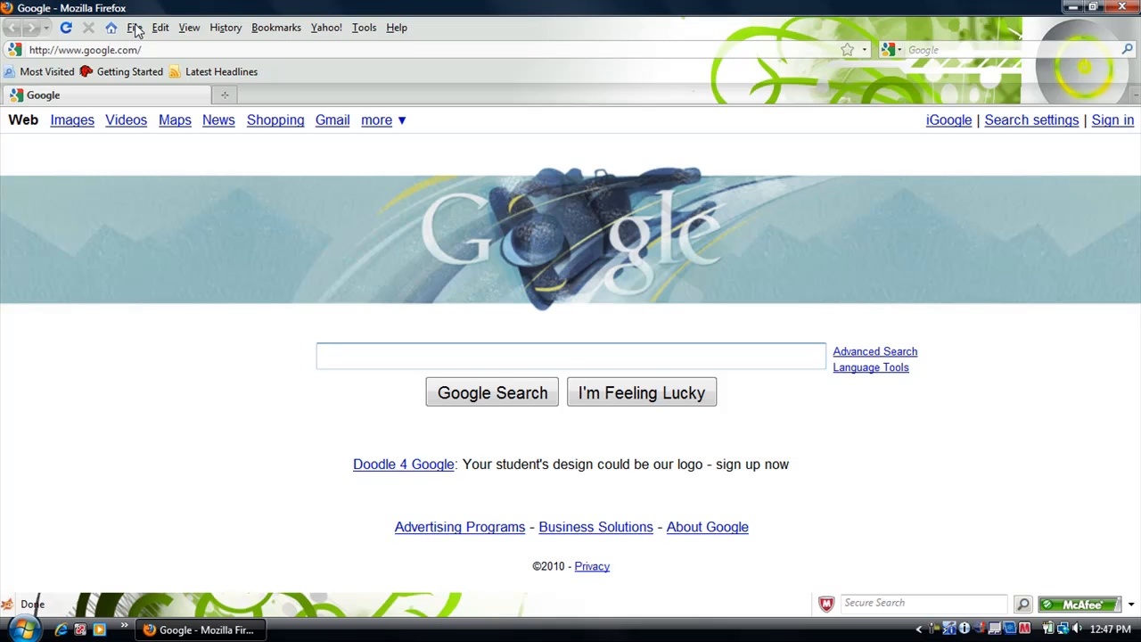
mouse_move(399, 408)
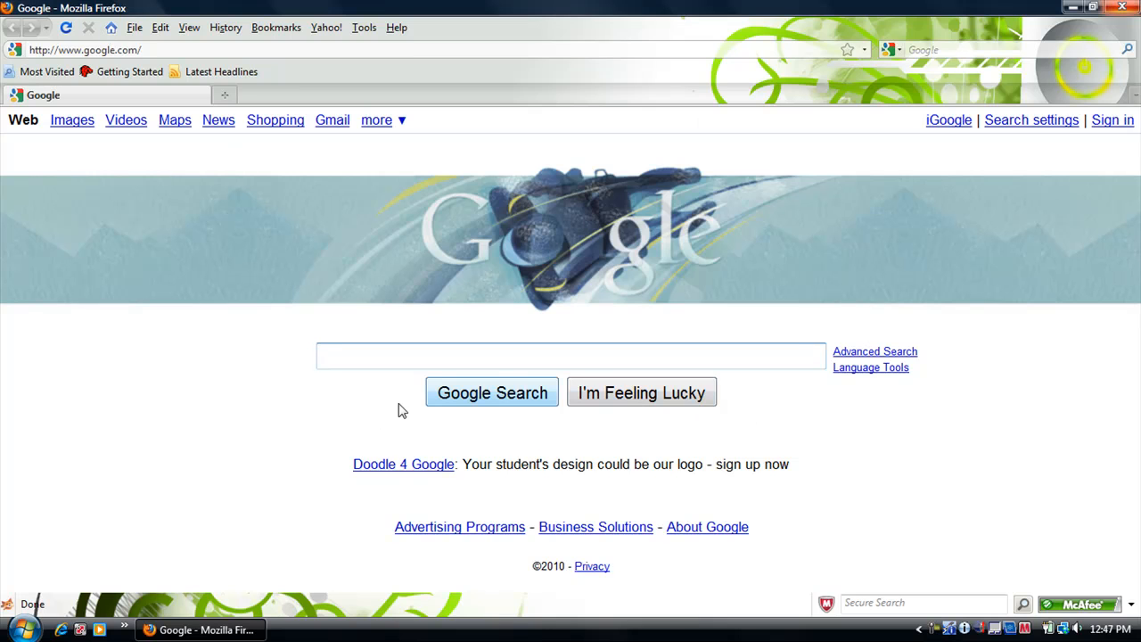
mouse_move(335, 424)
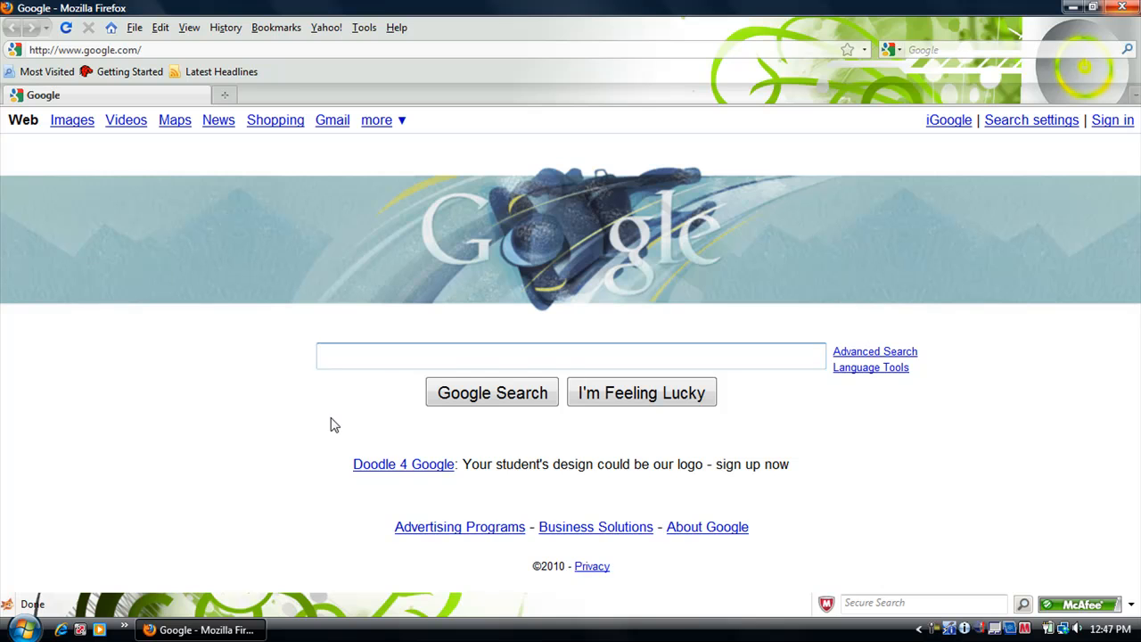
text(Ccle)
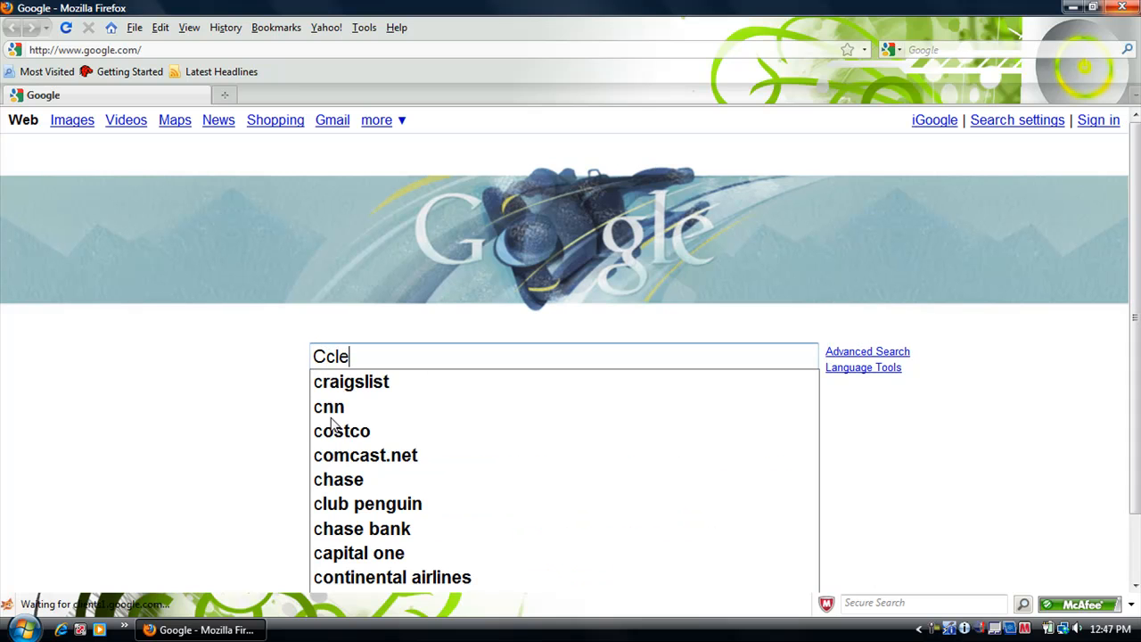
text(aner)
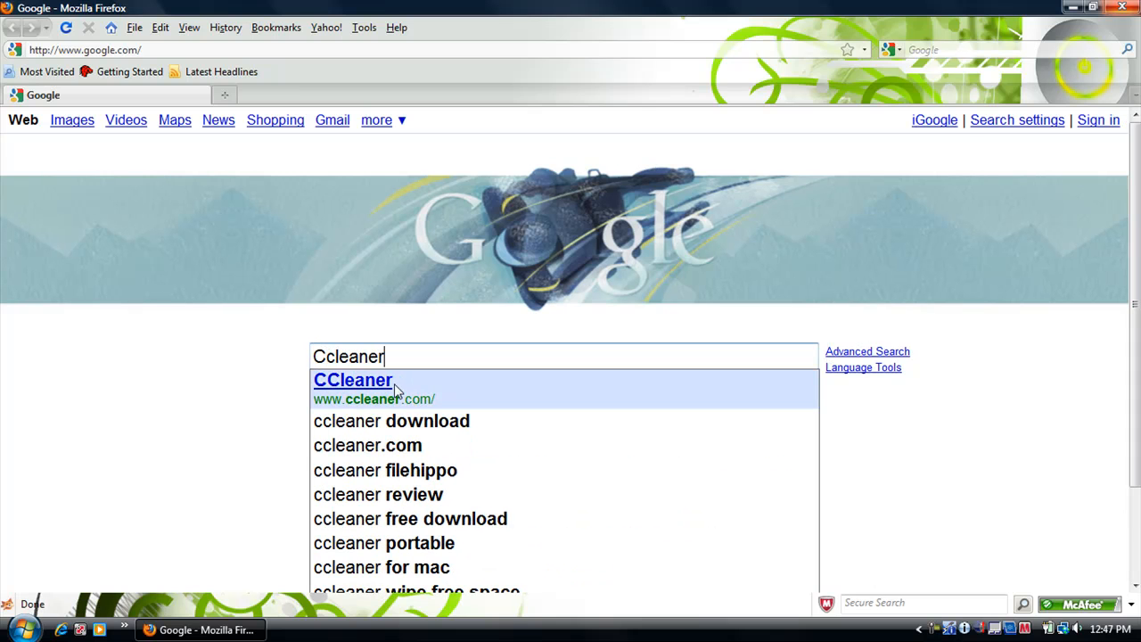
Go to the official CCleaner site, skim the homepage and follow 'Download CCleaner now...'
click(353, 380)
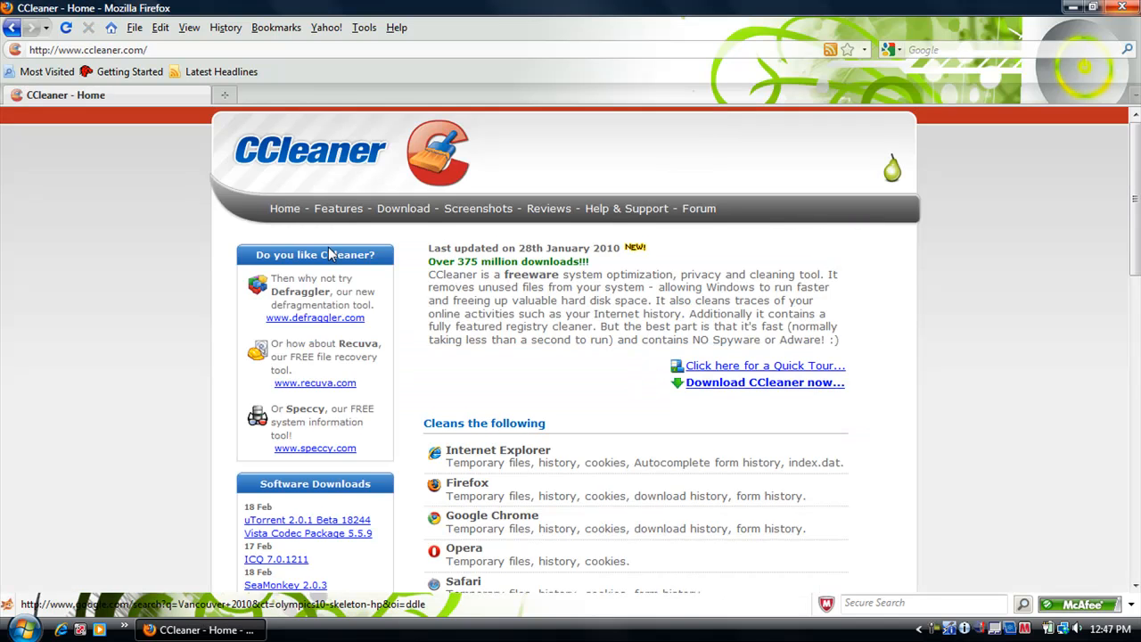
scroll(down, 3)
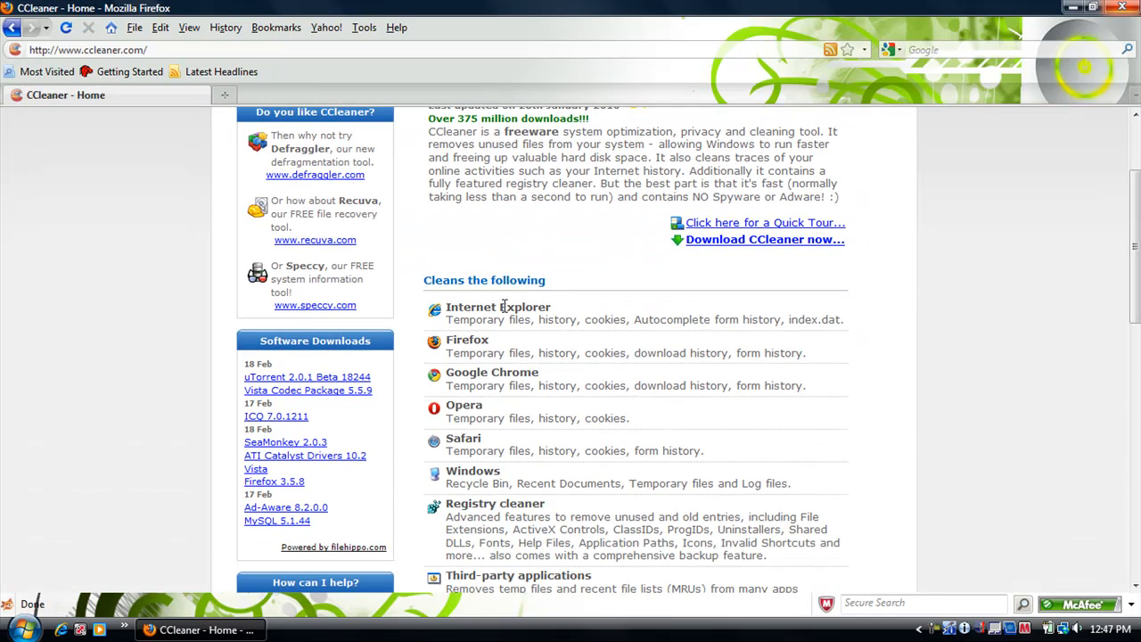
scroll(down, 3)
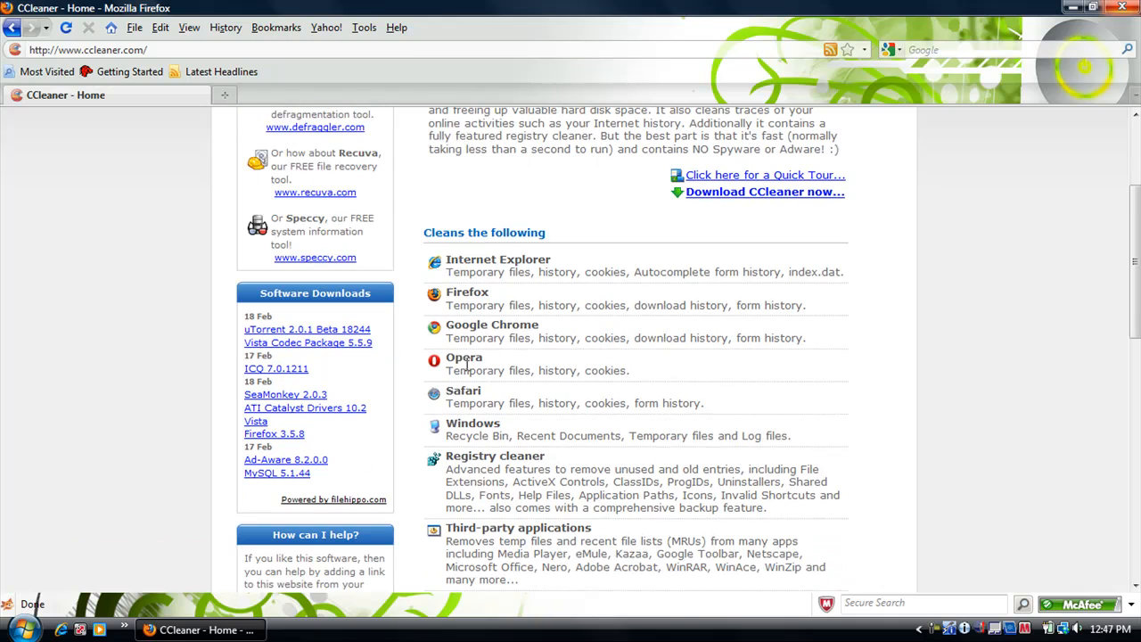
mouse_move(467, 461)
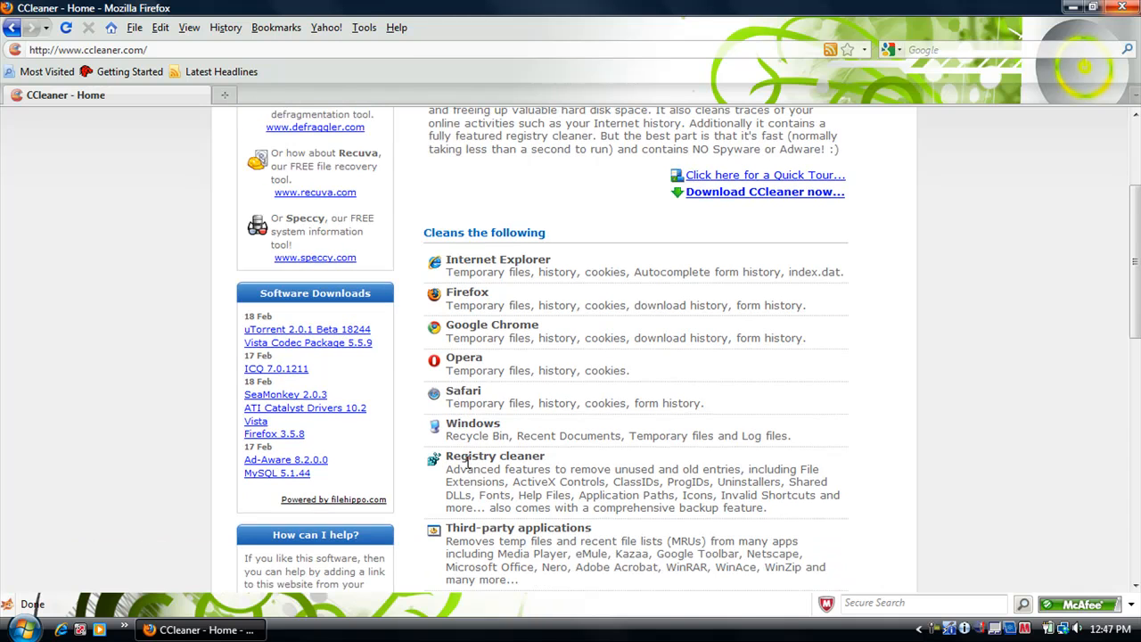
mouse_move(503, 266)
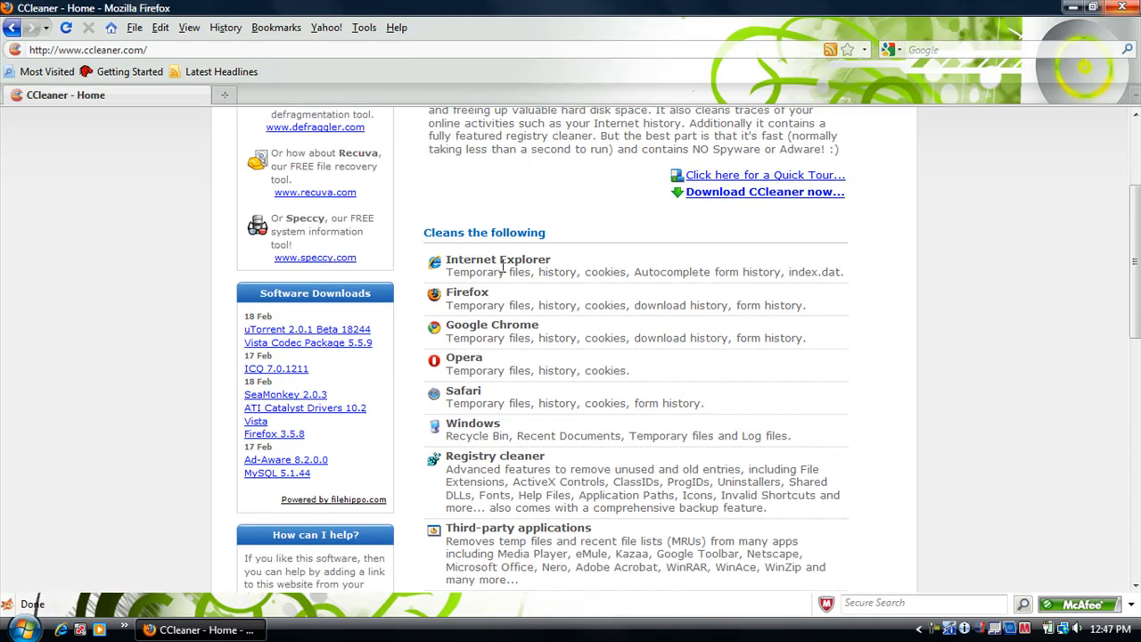
scroll(up, 3)
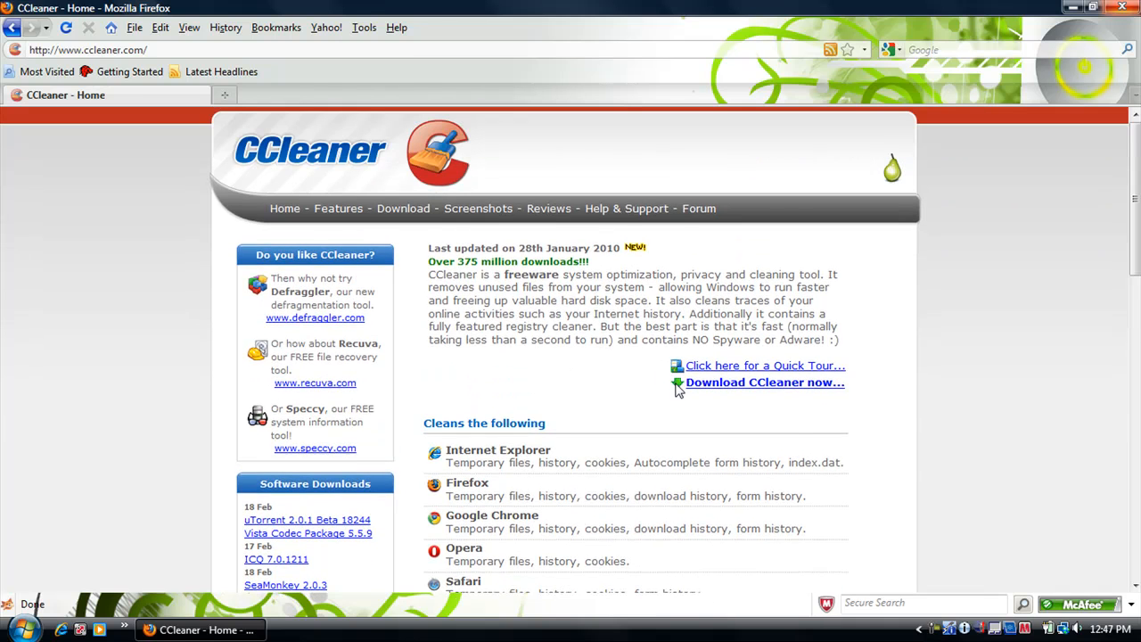
click(765, 382)
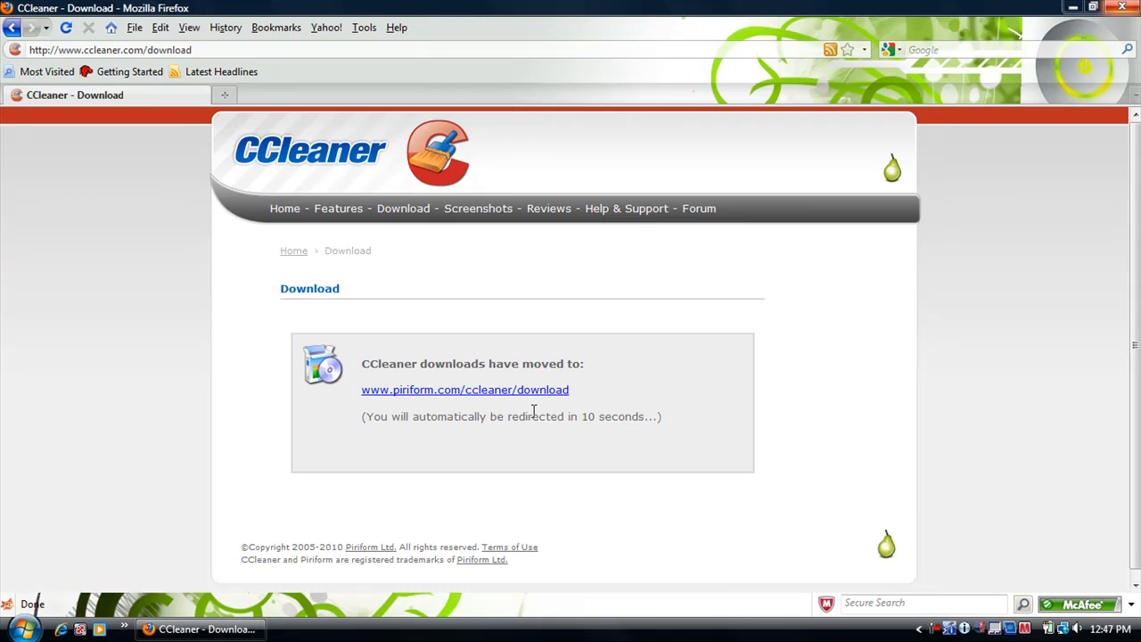
Follow the Piriform link and choose the FileHippo download mirror
click(464, 389)
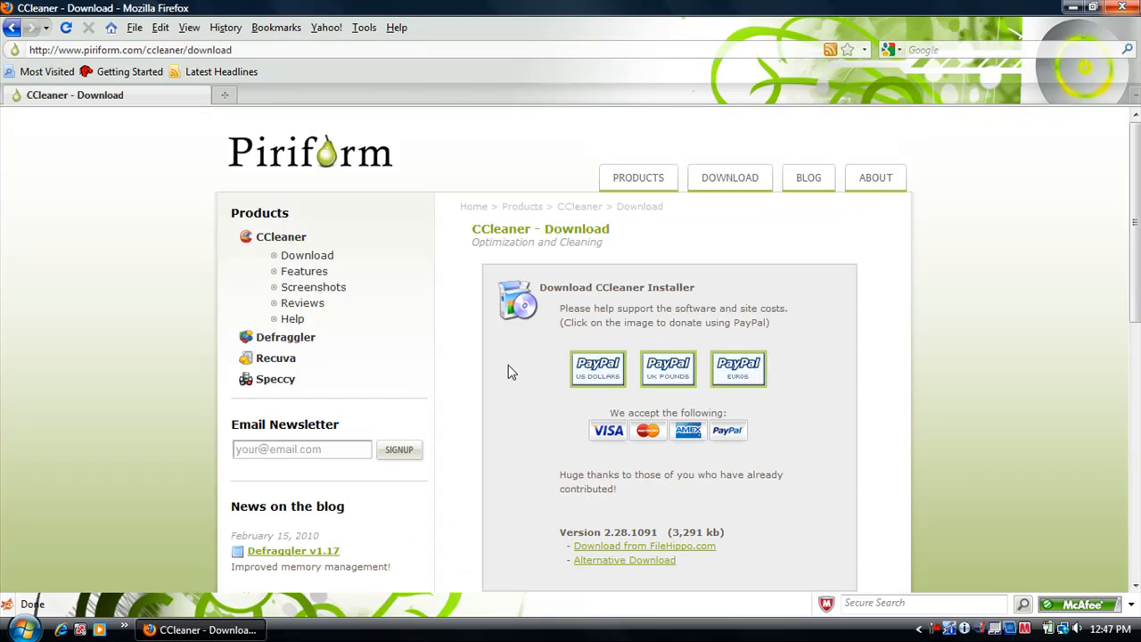
scroll(down, 3)
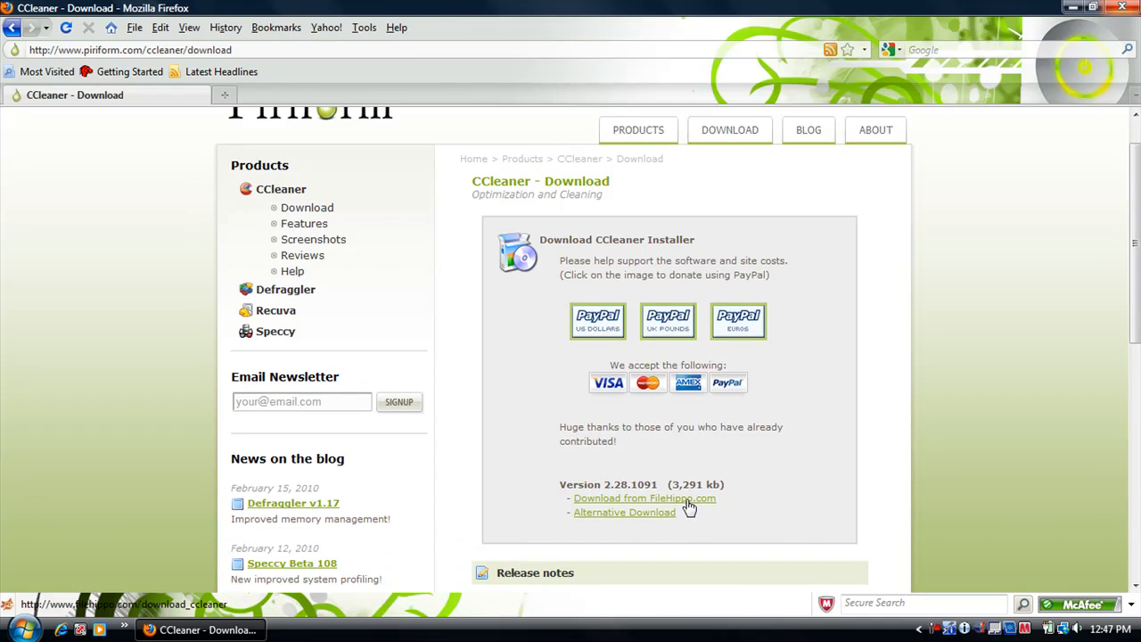
click(644, 497)
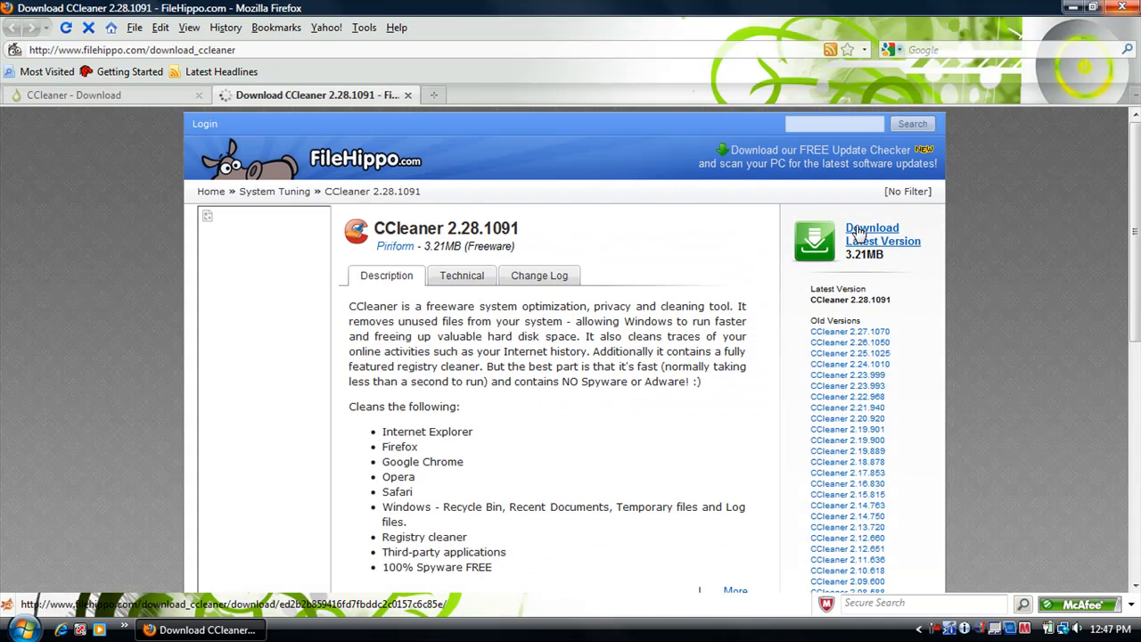
Trigger the latest CCleaner 2.28.1091 download on FileHippo and cancel the save prompt
click(883, 234)
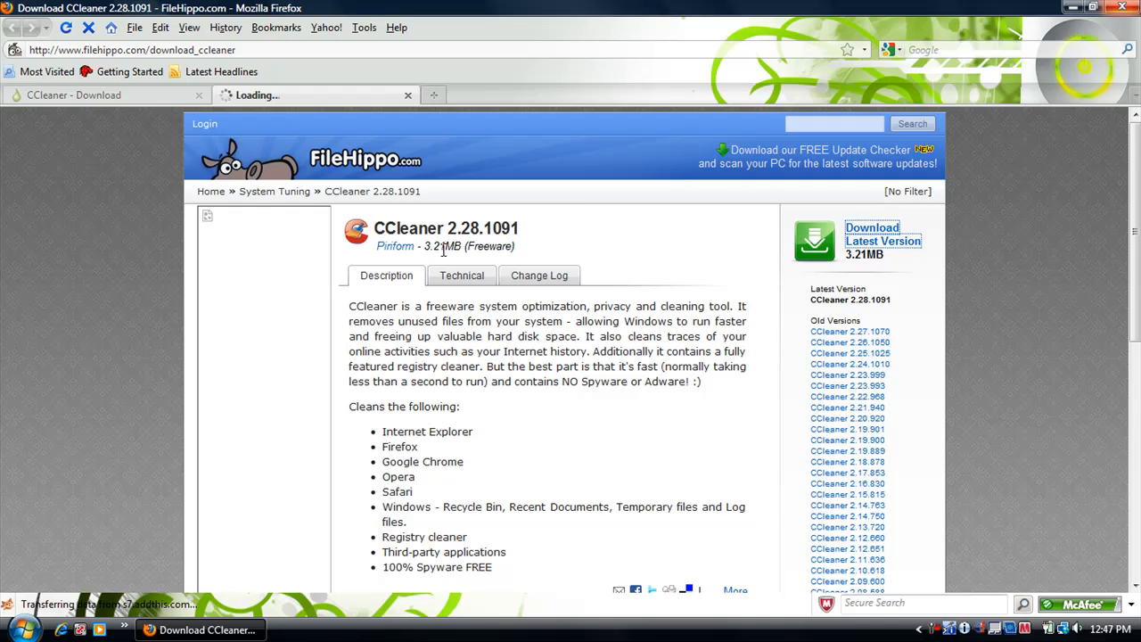
click(883, 234)
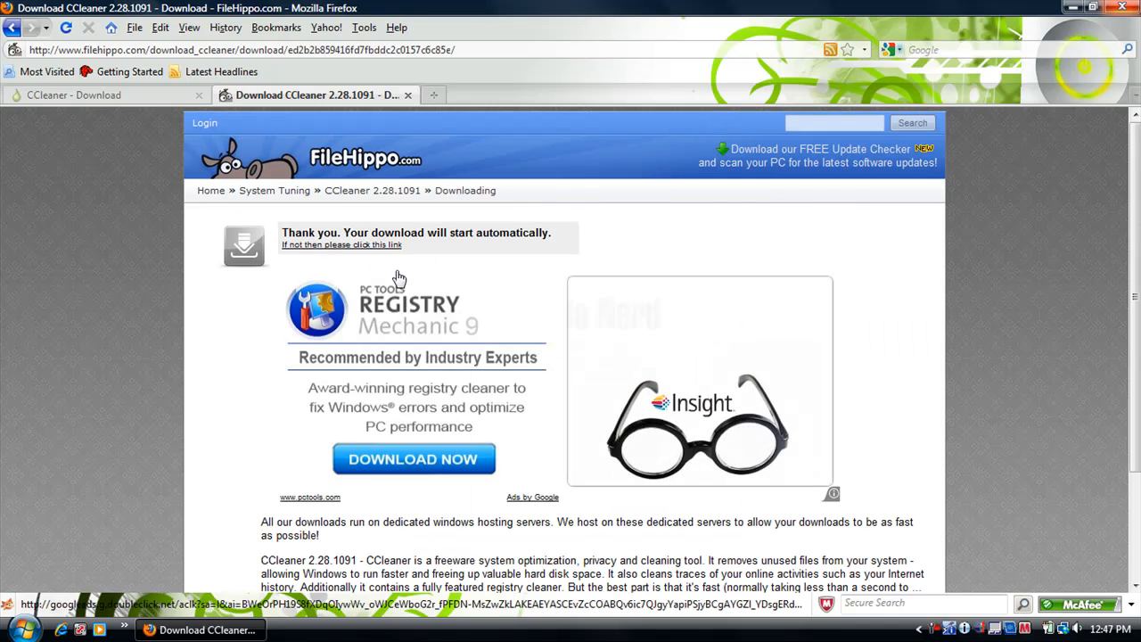
click(342, 244)
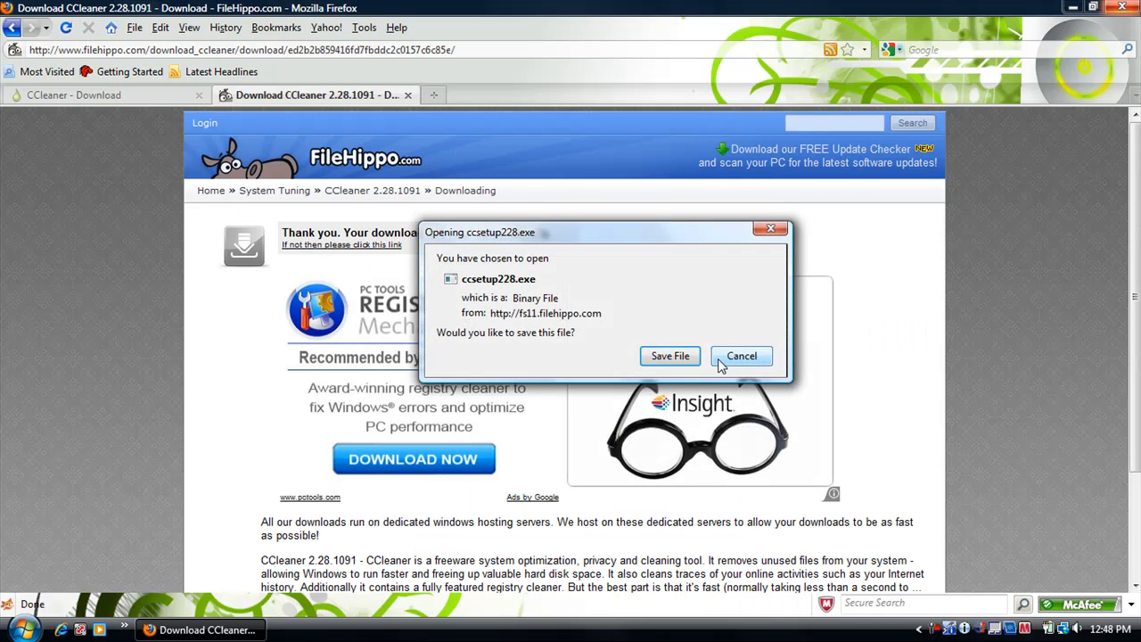
click(742, 356)
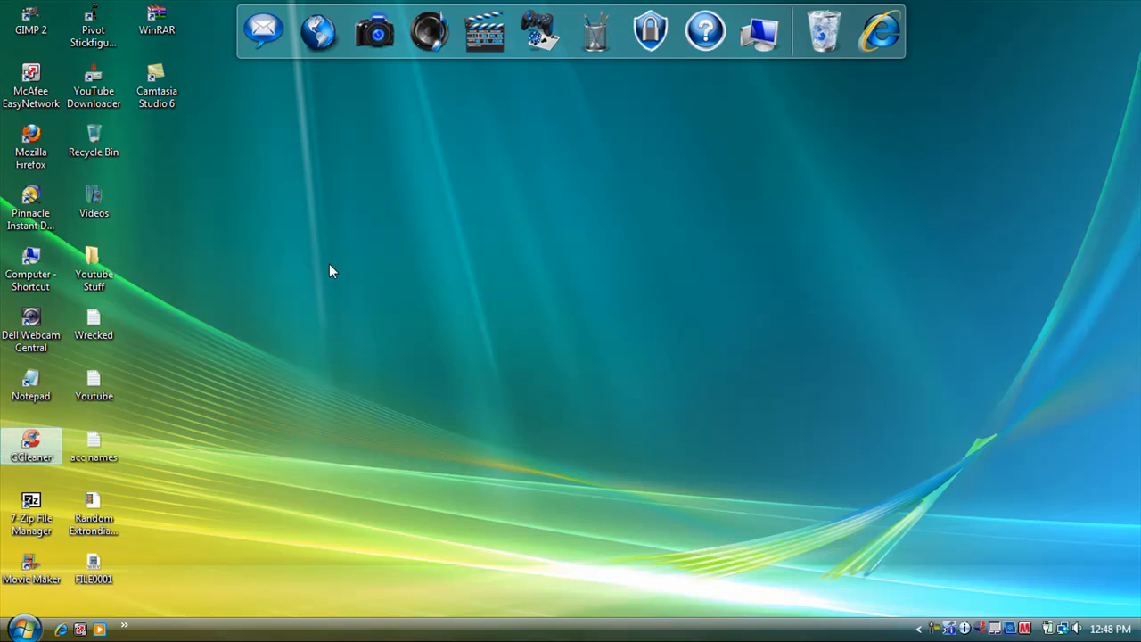
Launch CCleaner, review the Windows and Applications items, and run the cleaner
double_click(32, 446)
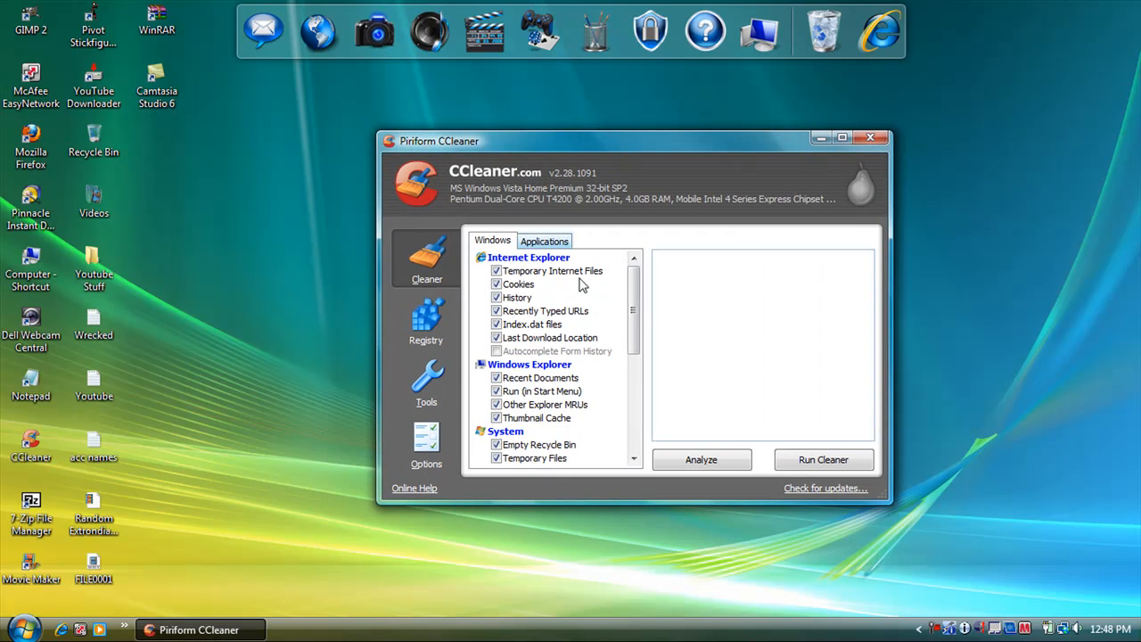
scroll(down, 3)
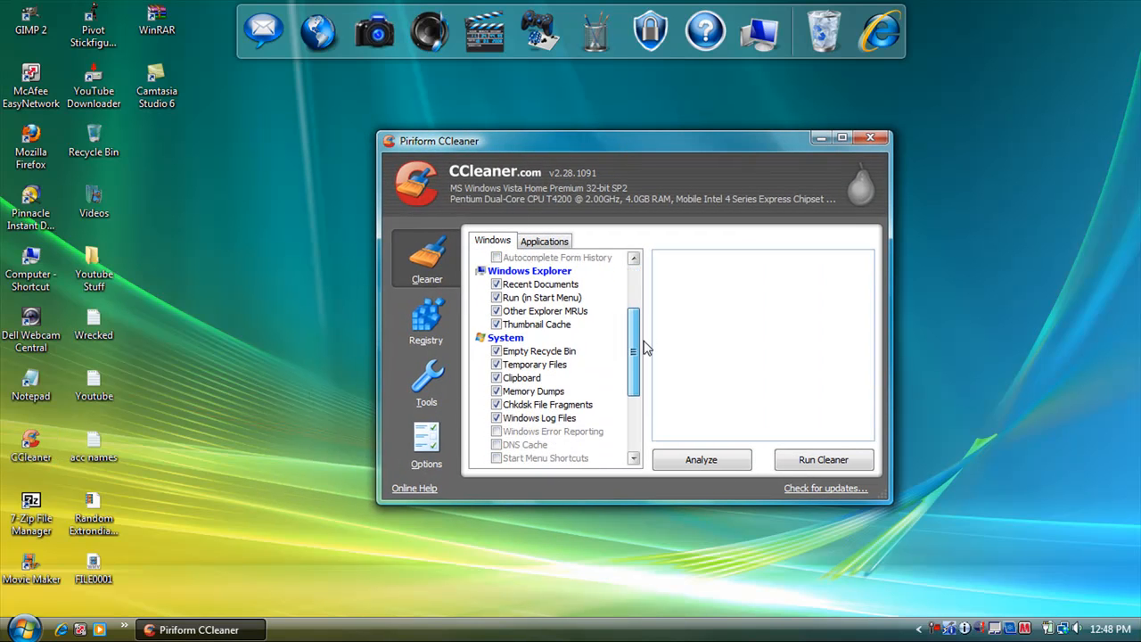
click(544, 240)
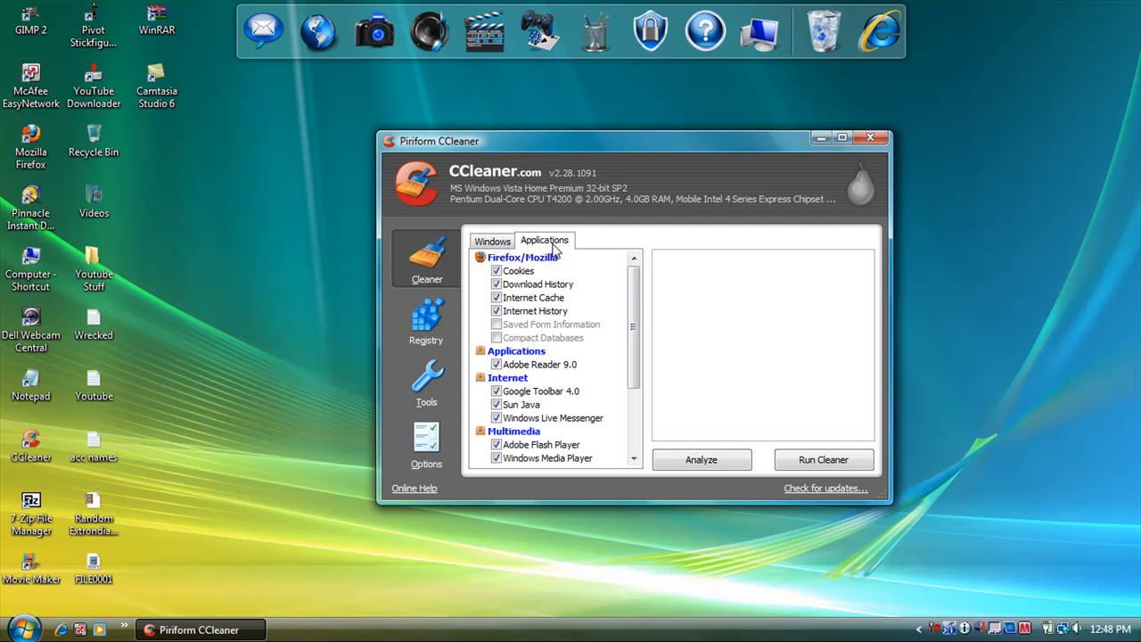
scroll(down, 3)
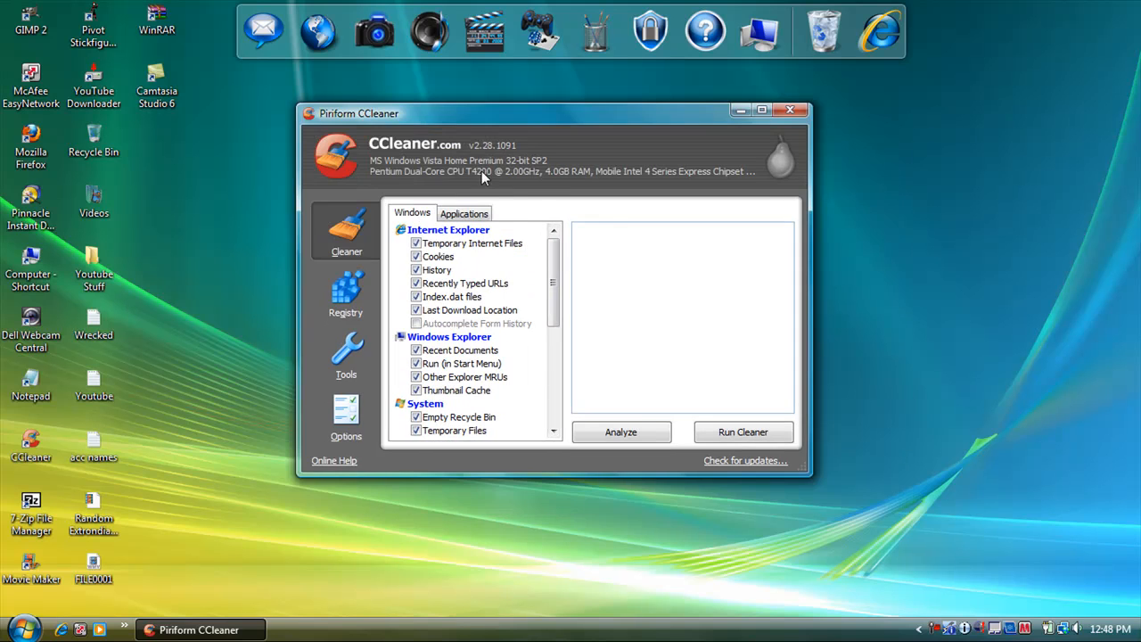
click(741, 432)
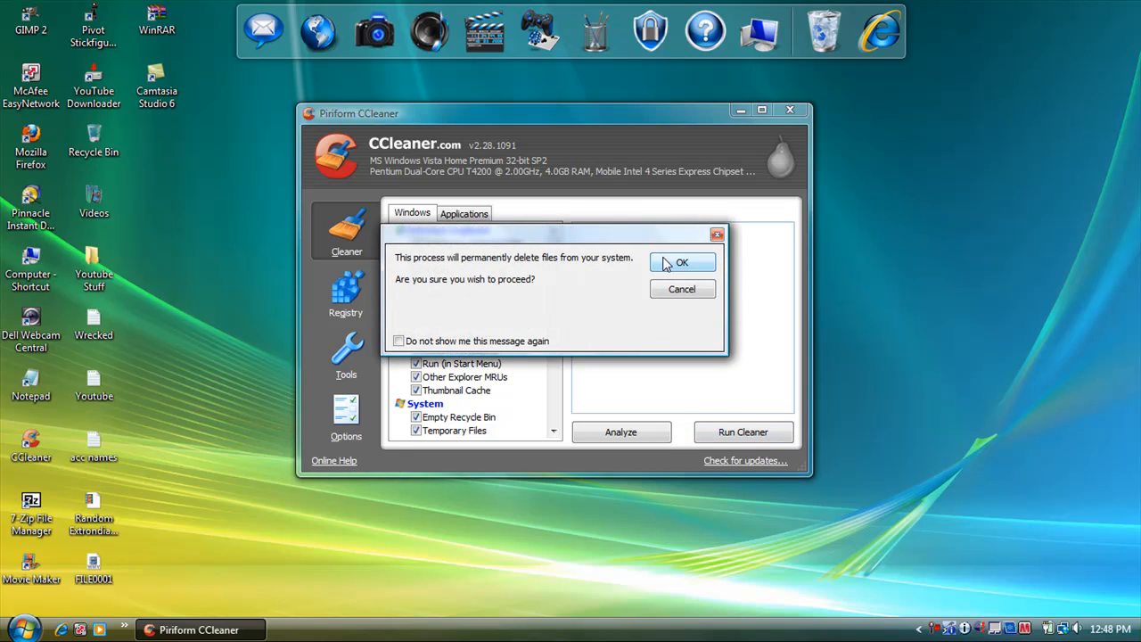
Confirm permanent deletion so CCleaner removes 71.5 MB of files
click(681, 260)
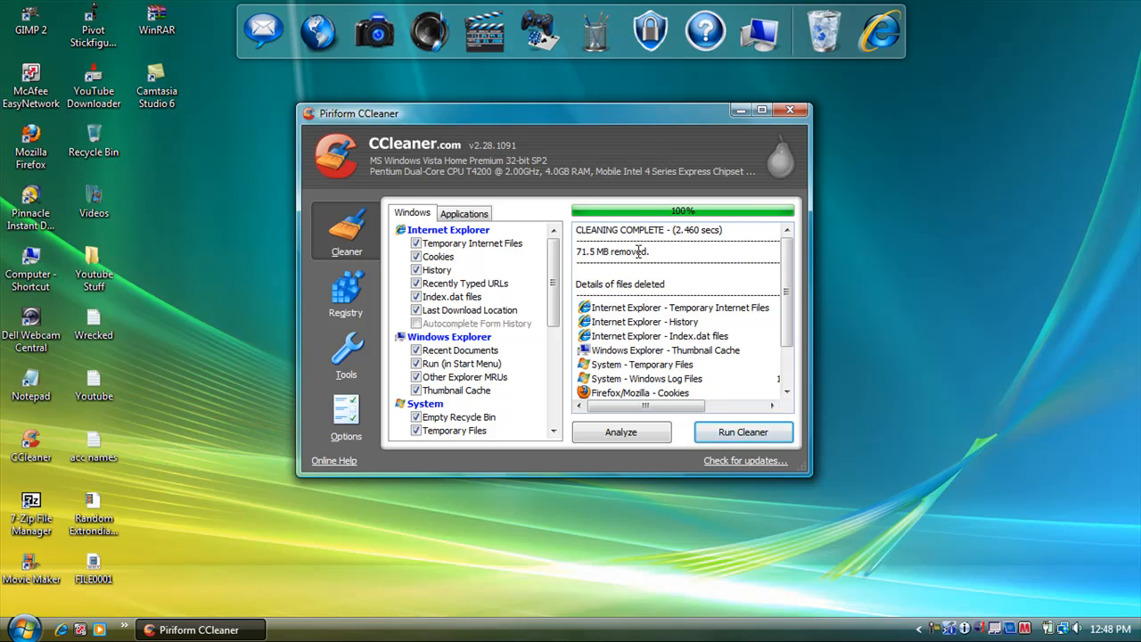
mouse_move(322, 264)
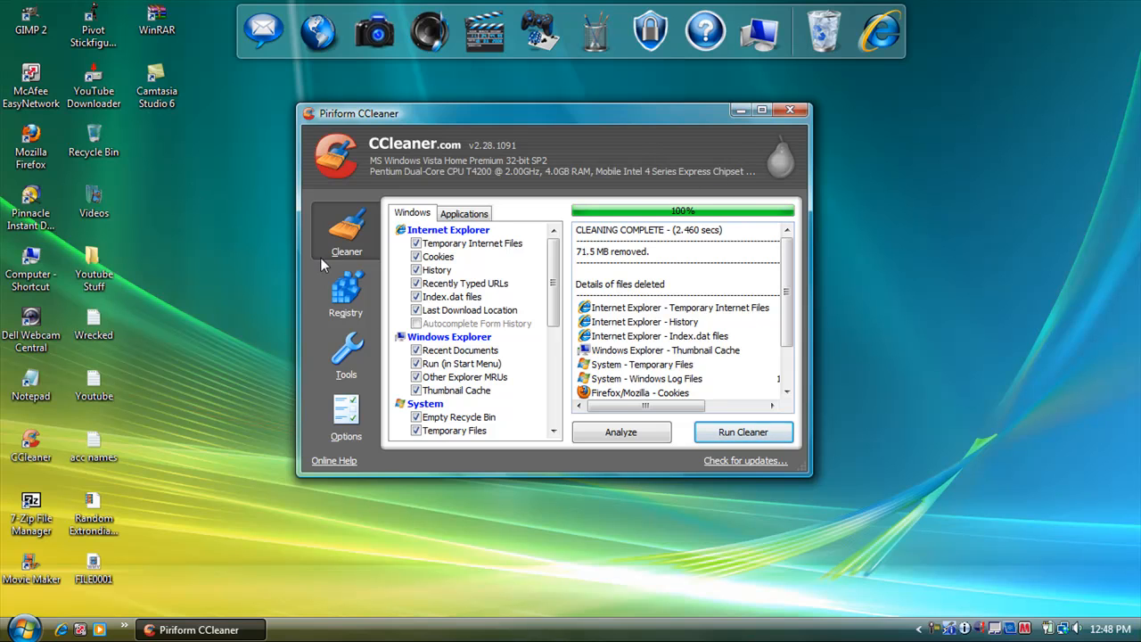
mouse_move(355, 289)
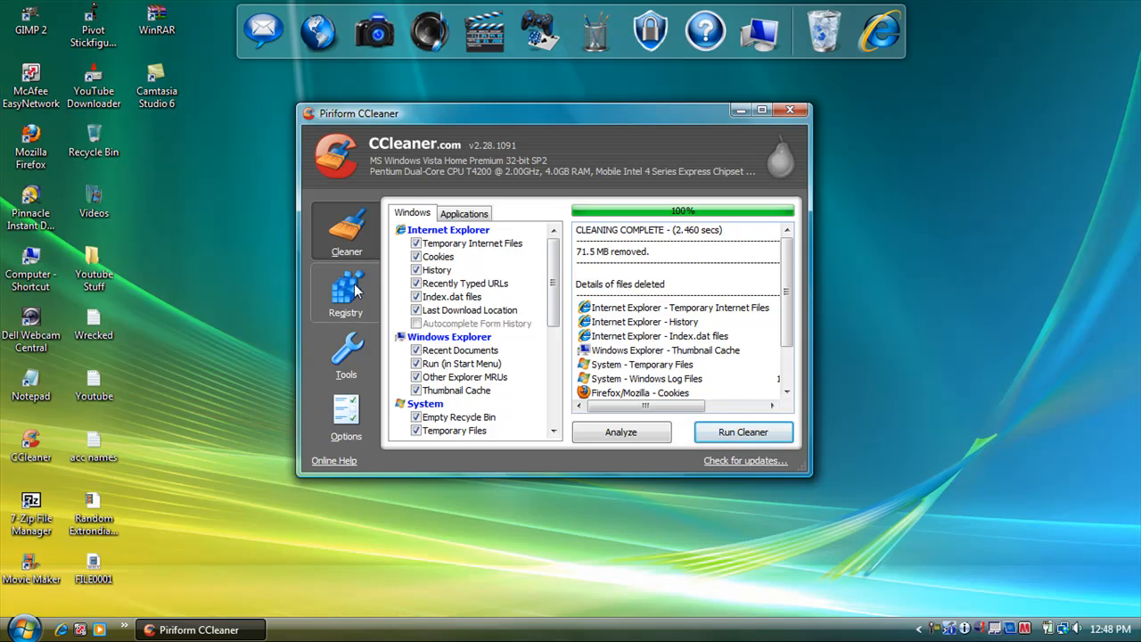
click(346, 295)
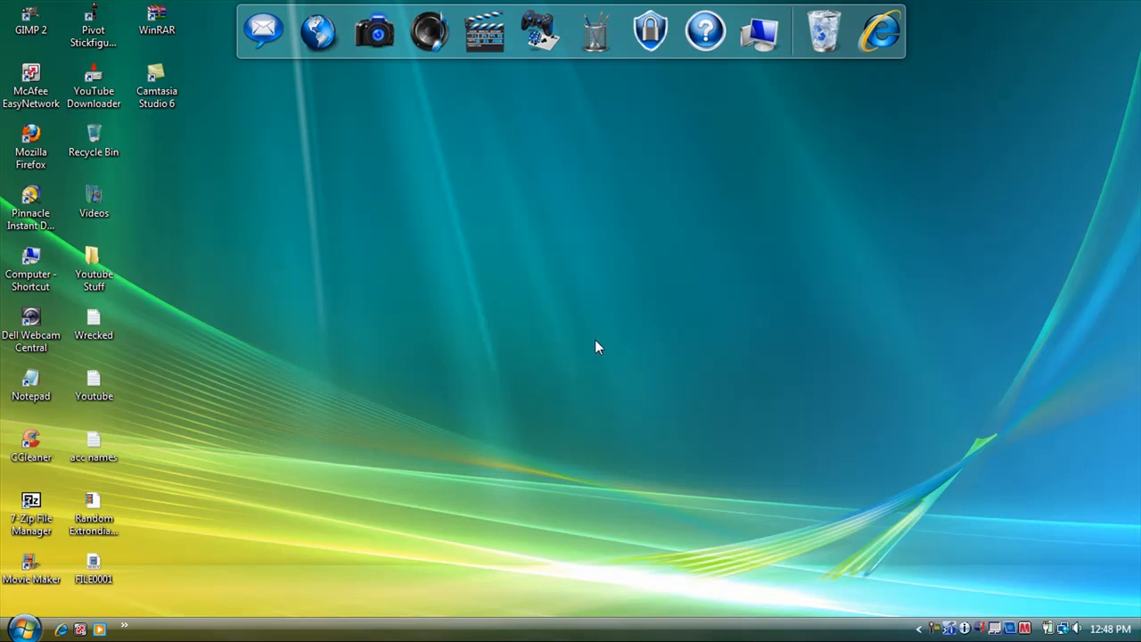
mouse_move(150, 365)
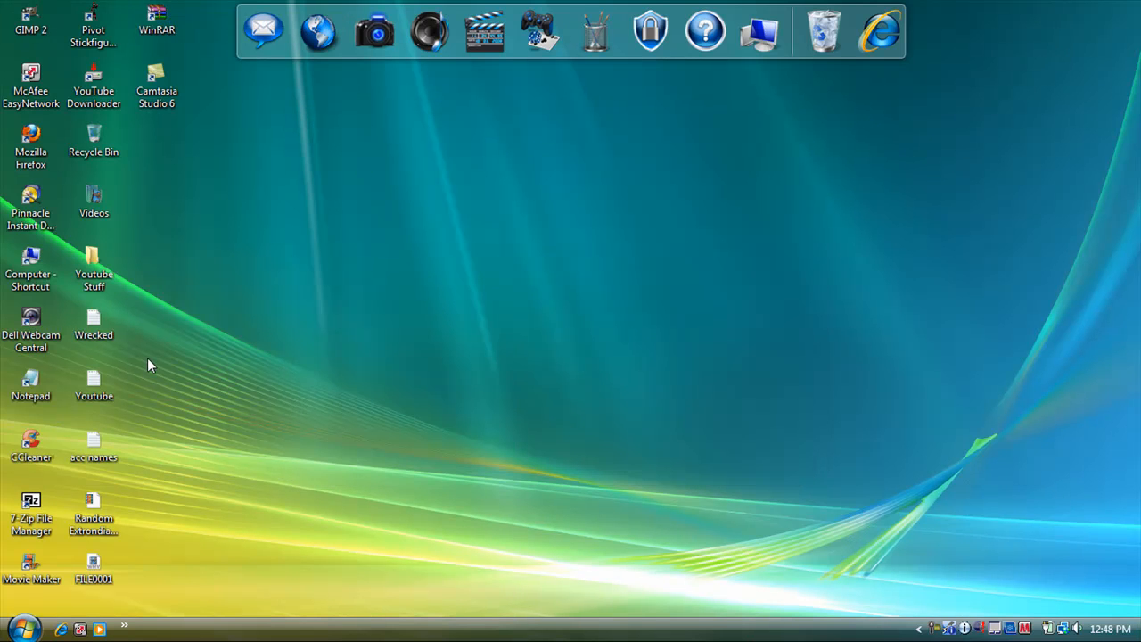
click(25, 628)
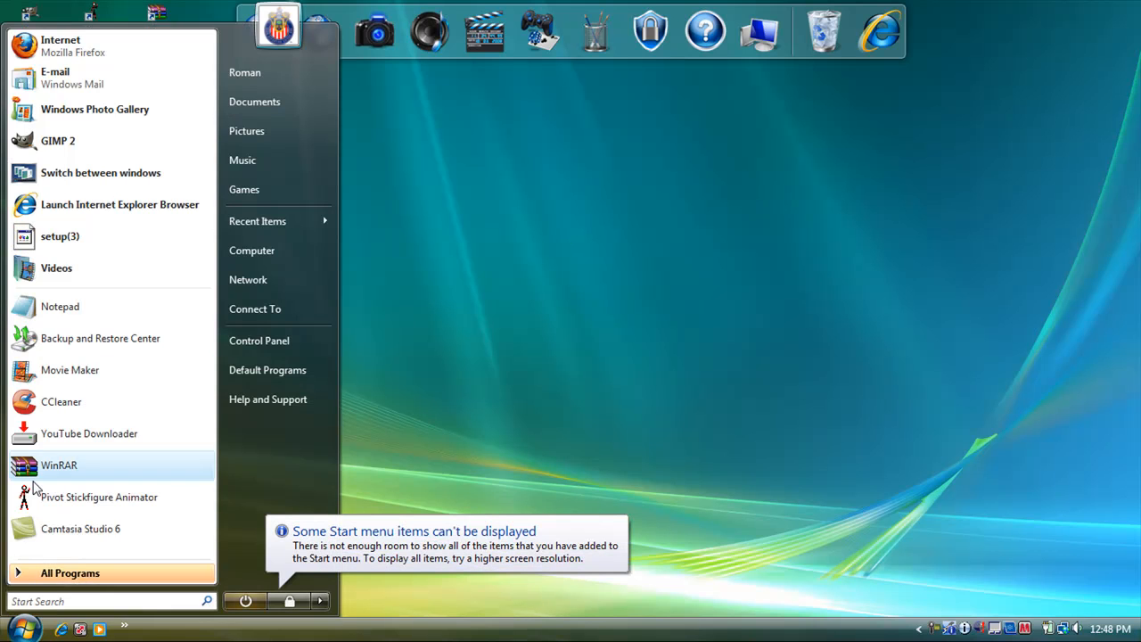
click(396, 248)
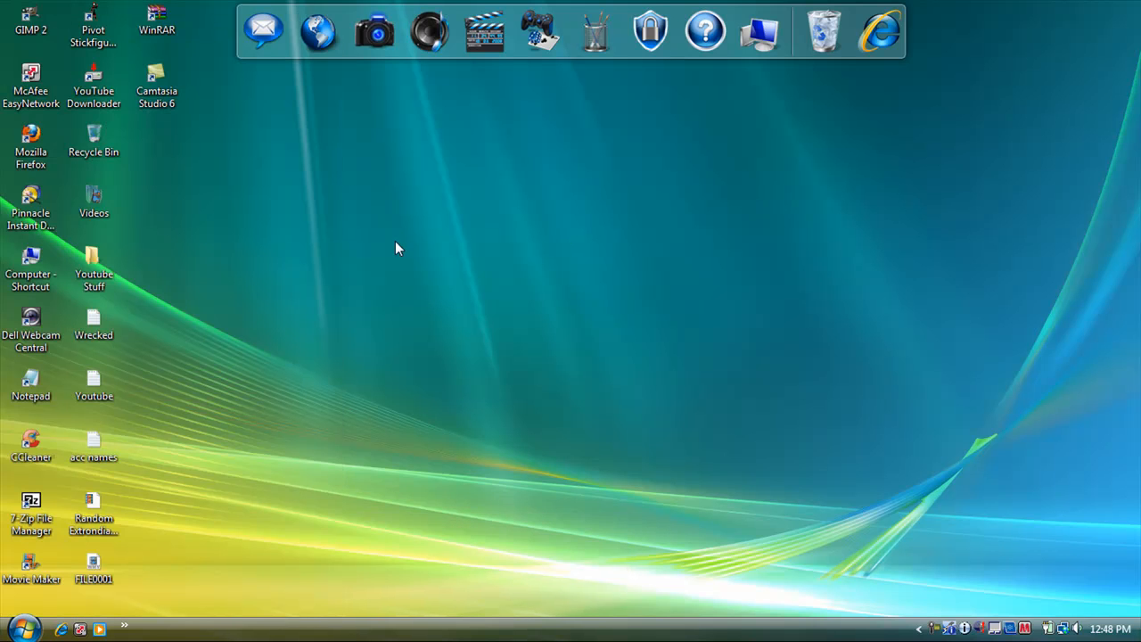
click(93, 264)
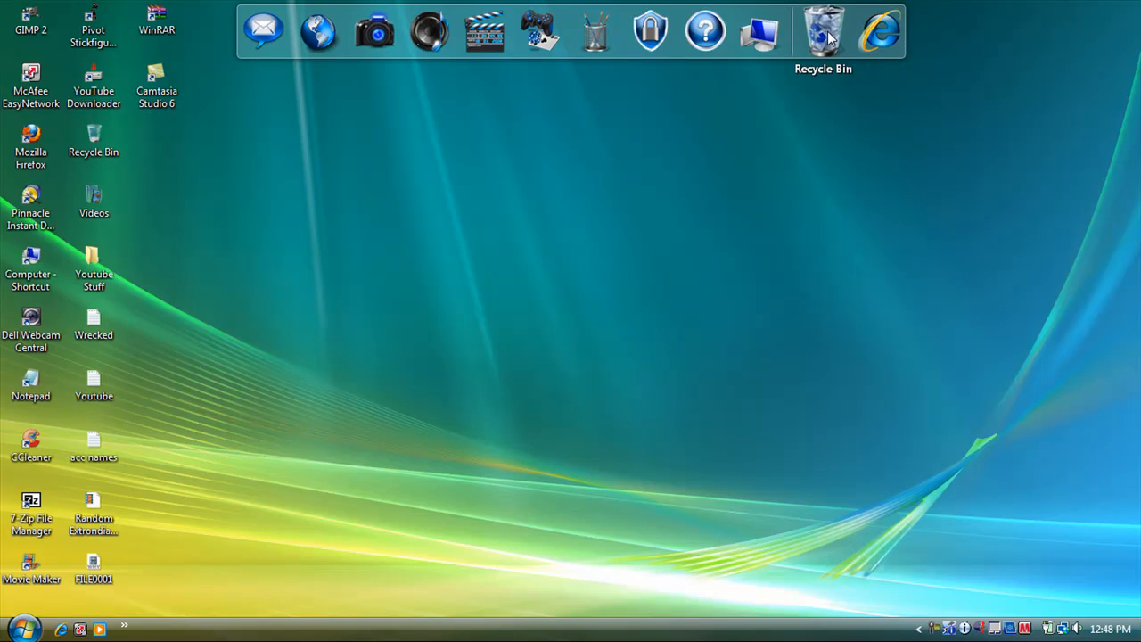
mouse_move(3, 342)
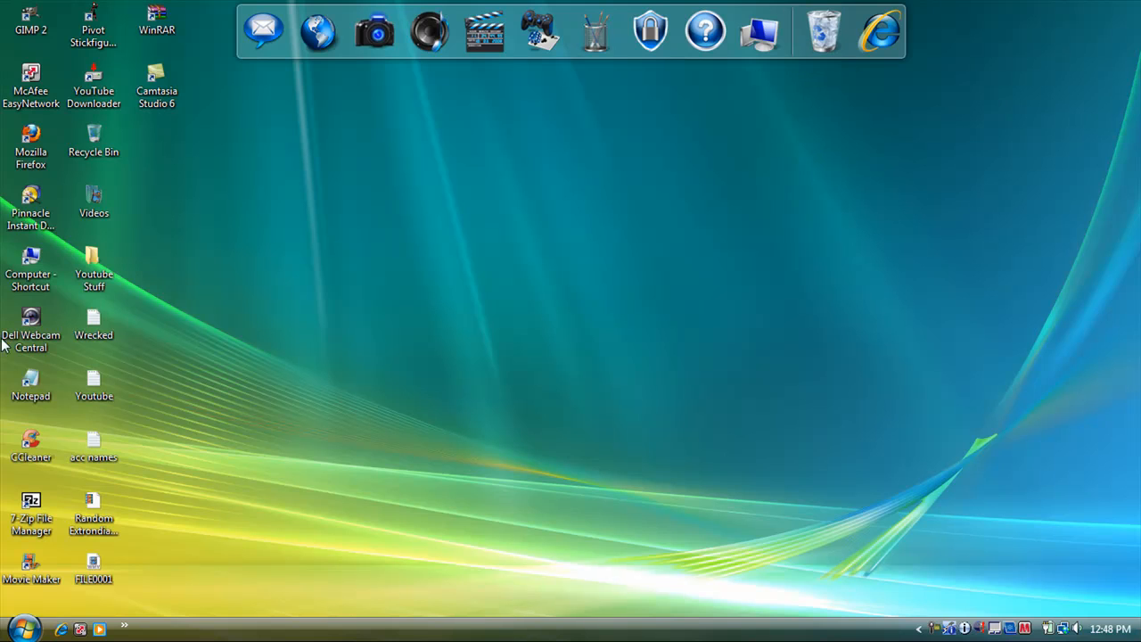
mouse_move(22, 437)
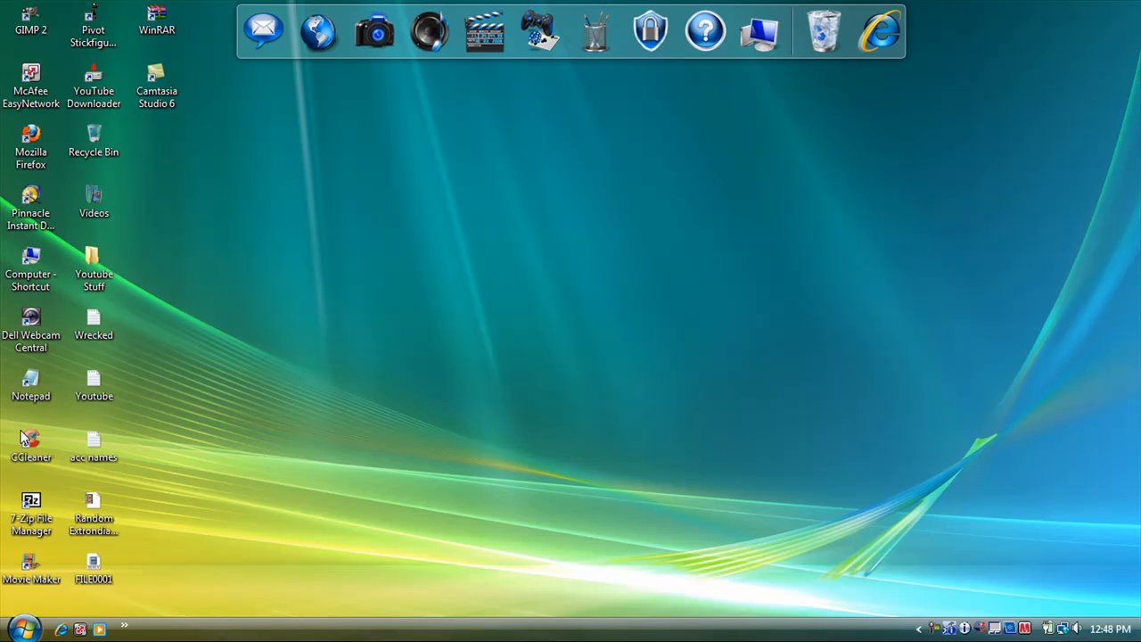
mouse_move(43, 164)
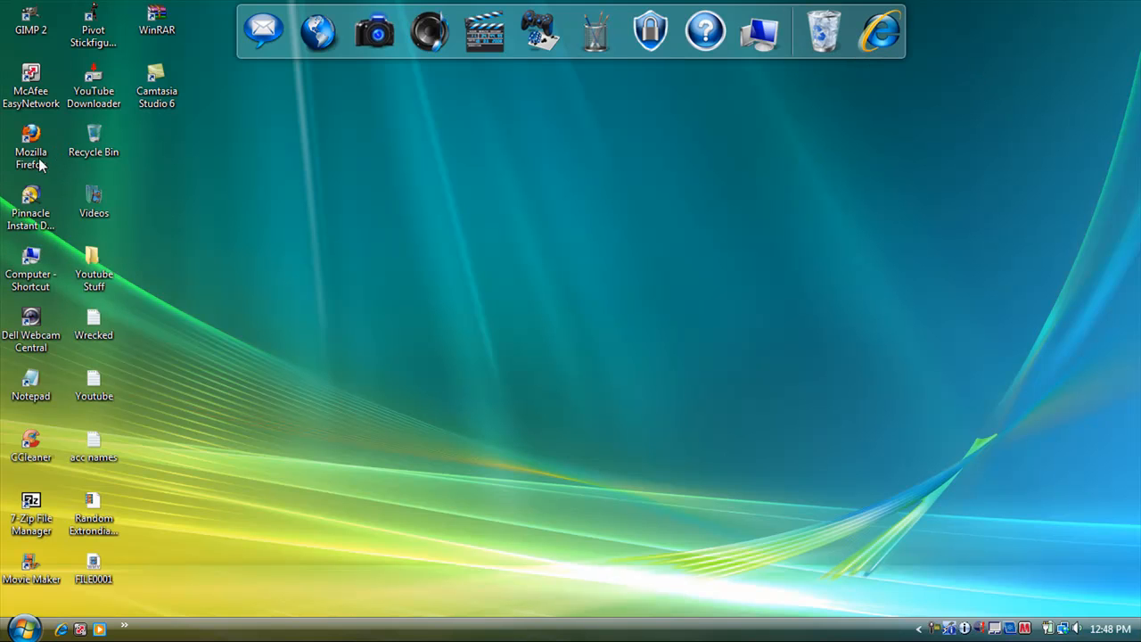
double_click(32, 143)
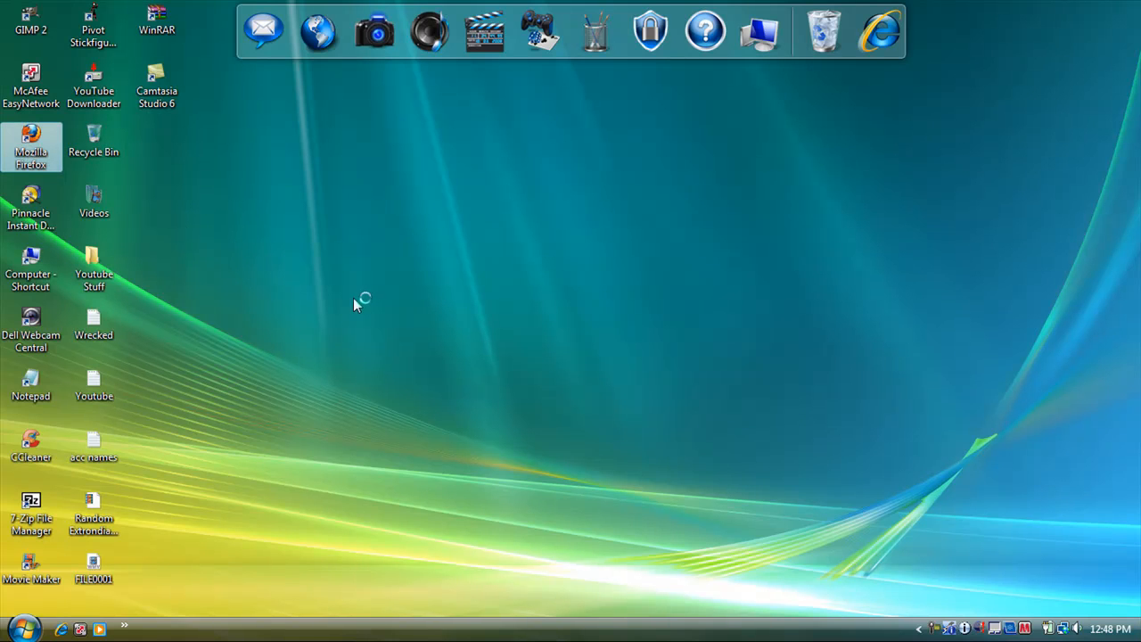
double_click(31, 146)
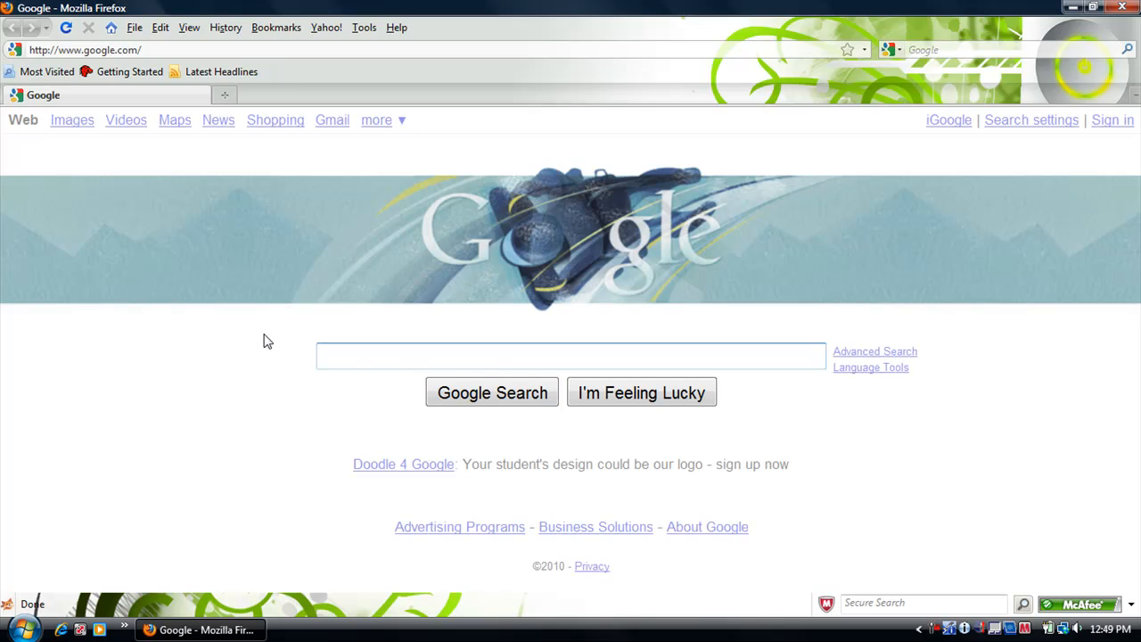
text(Mozii)
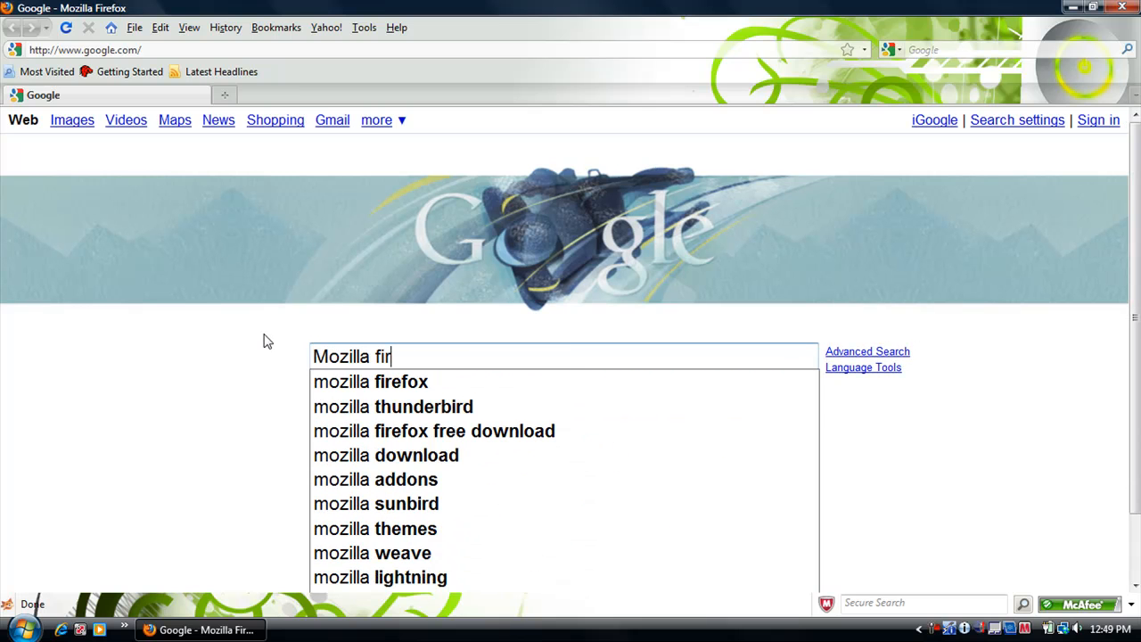
text(efo)
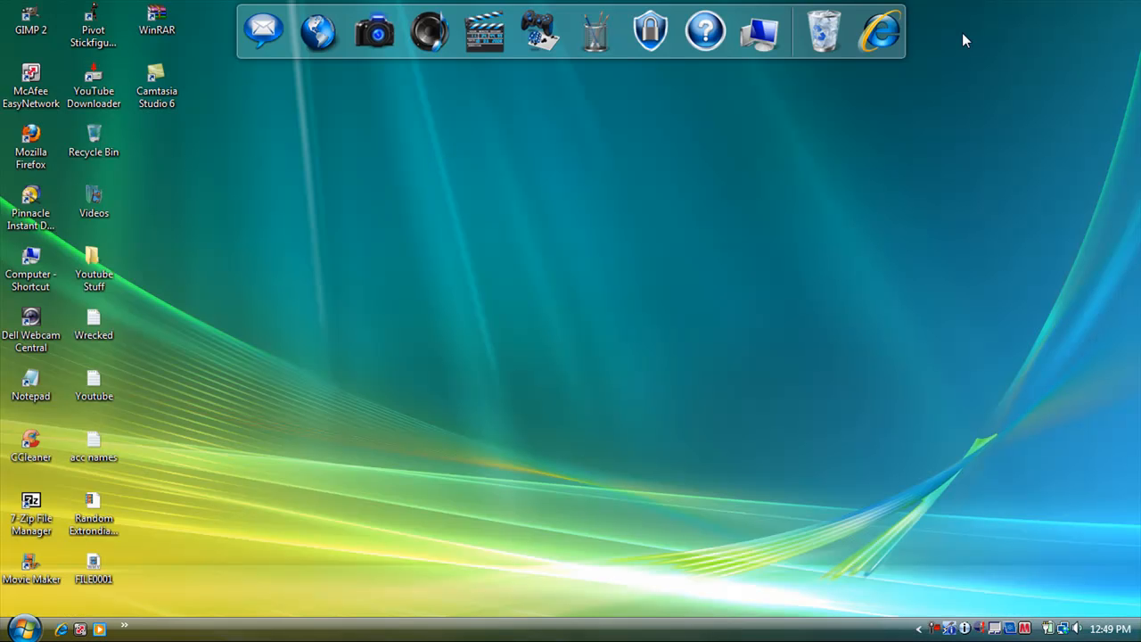
click(30, 146)
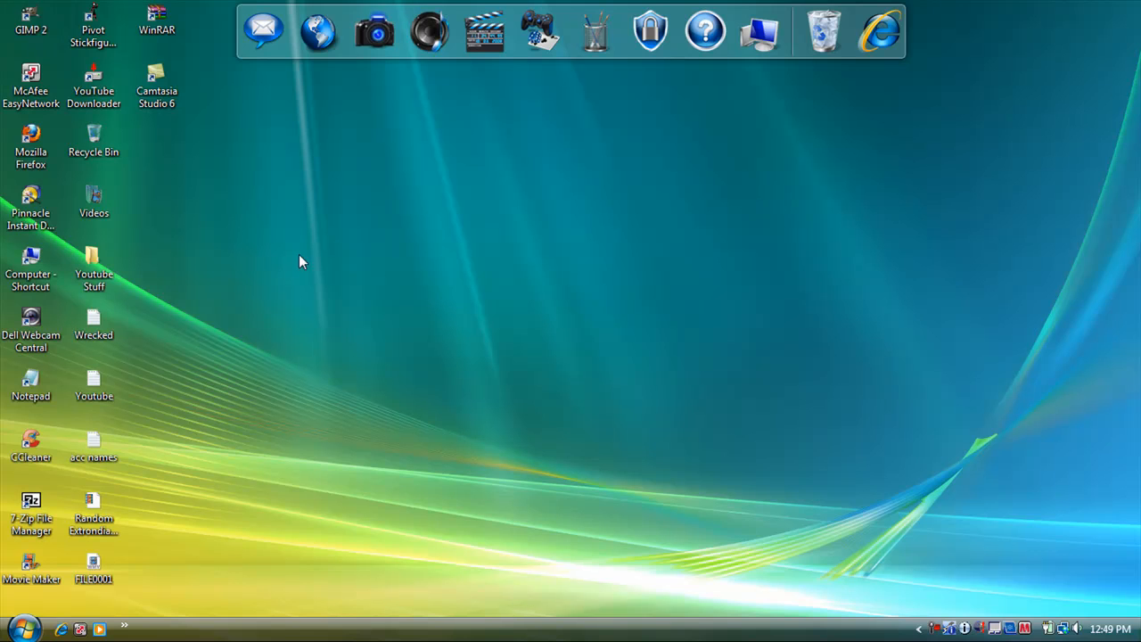
mouse_move(824, 32)
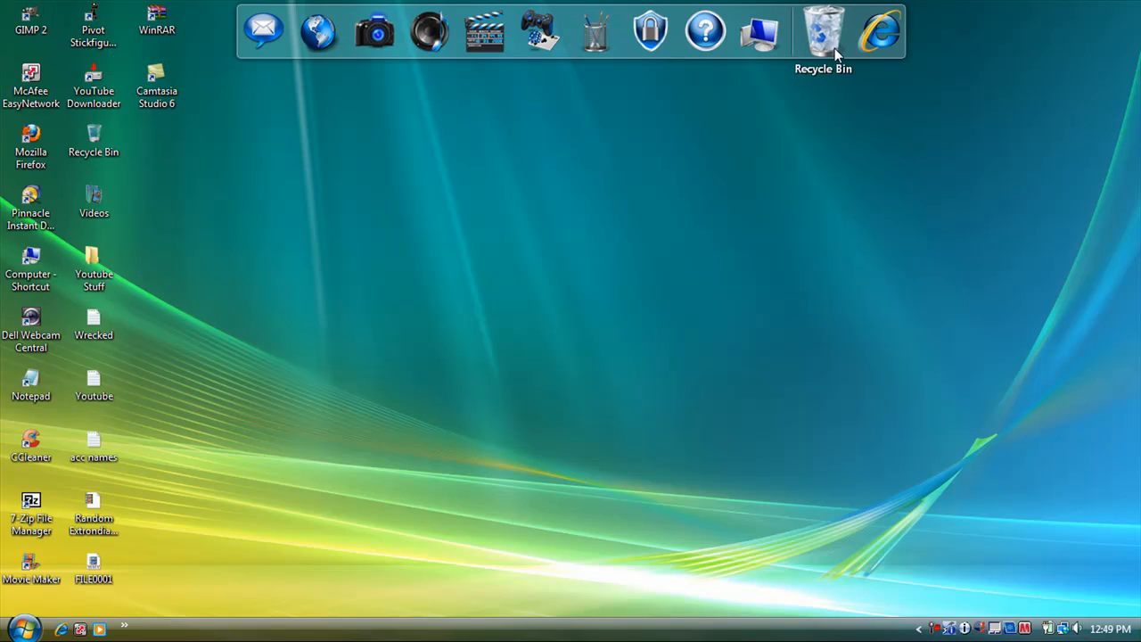
double_click(824, 33)
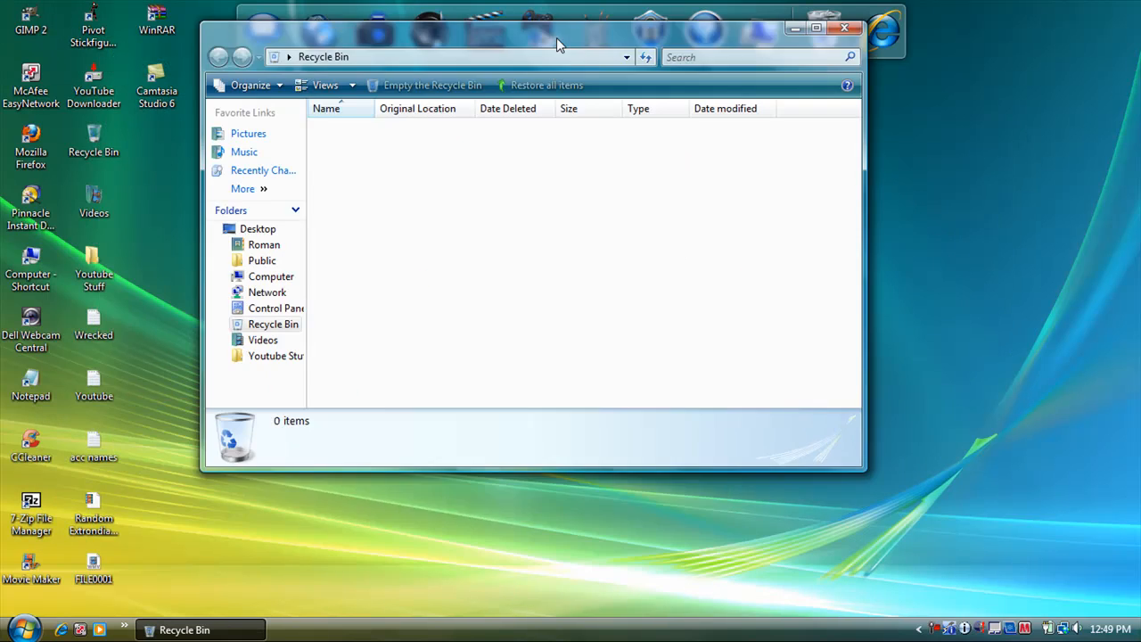
click(845, 28)
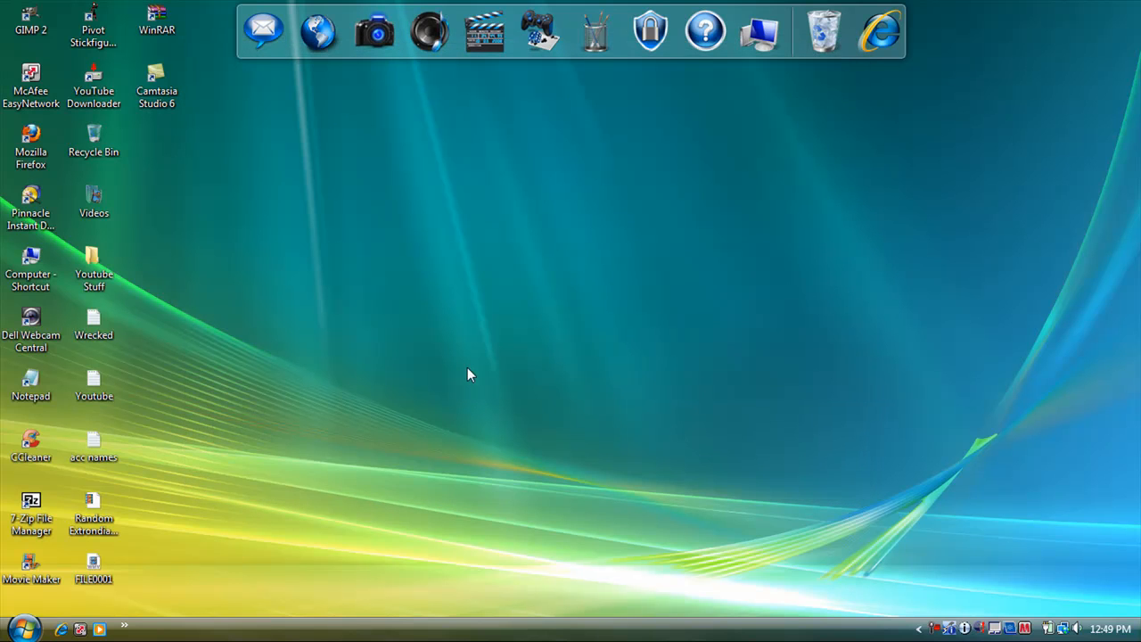
mouse_move(981, 394)
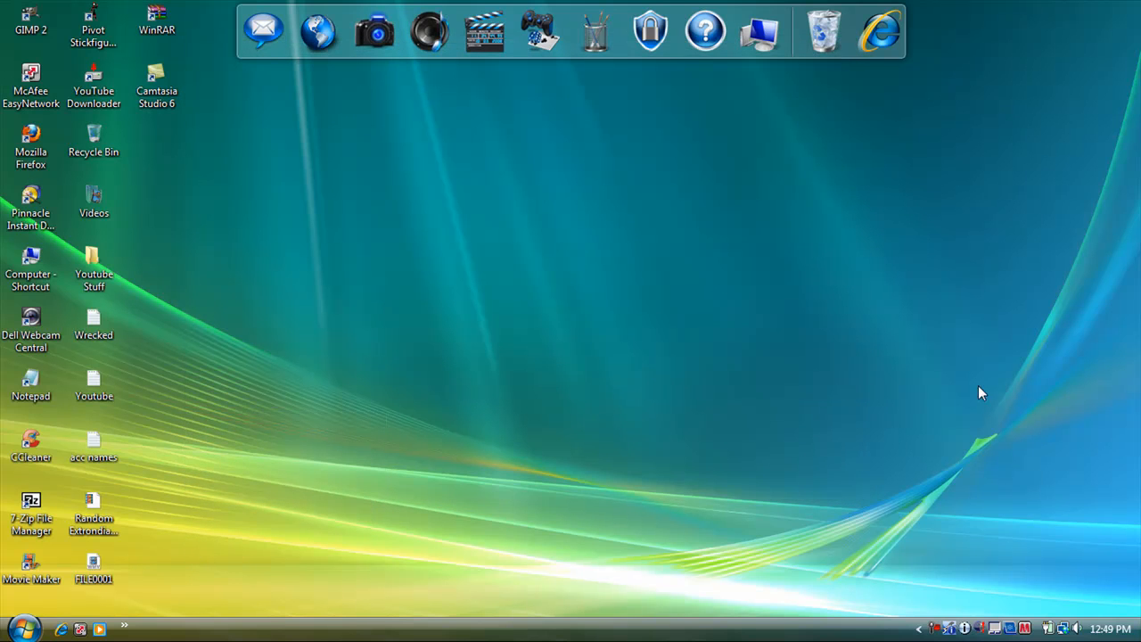
mouse_move(438, 386)
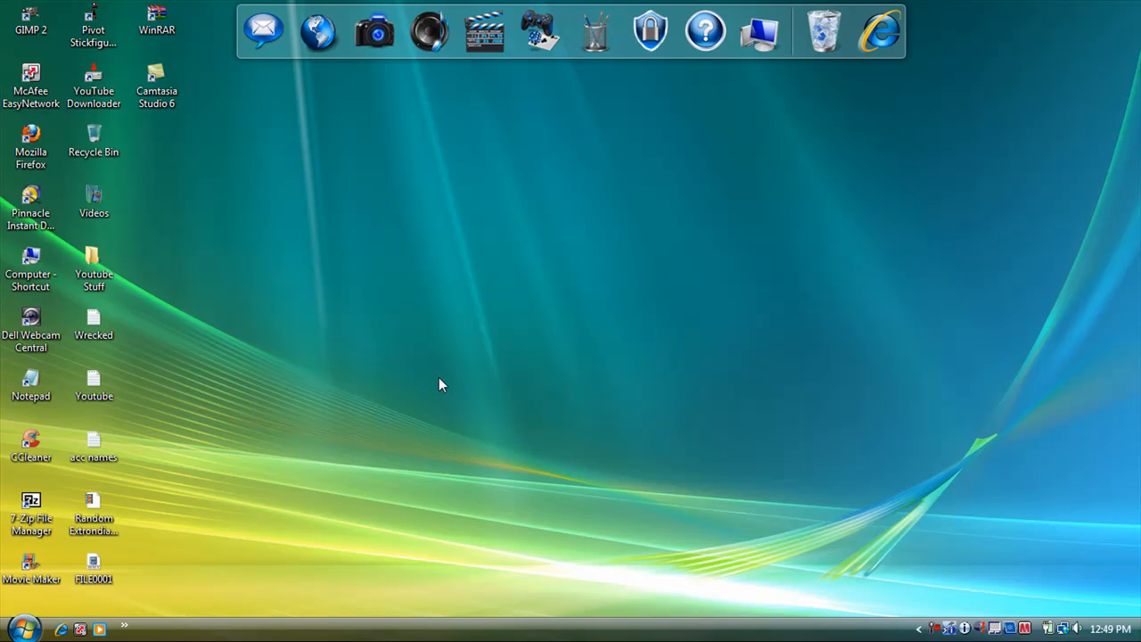
mouse_move(134, 360)
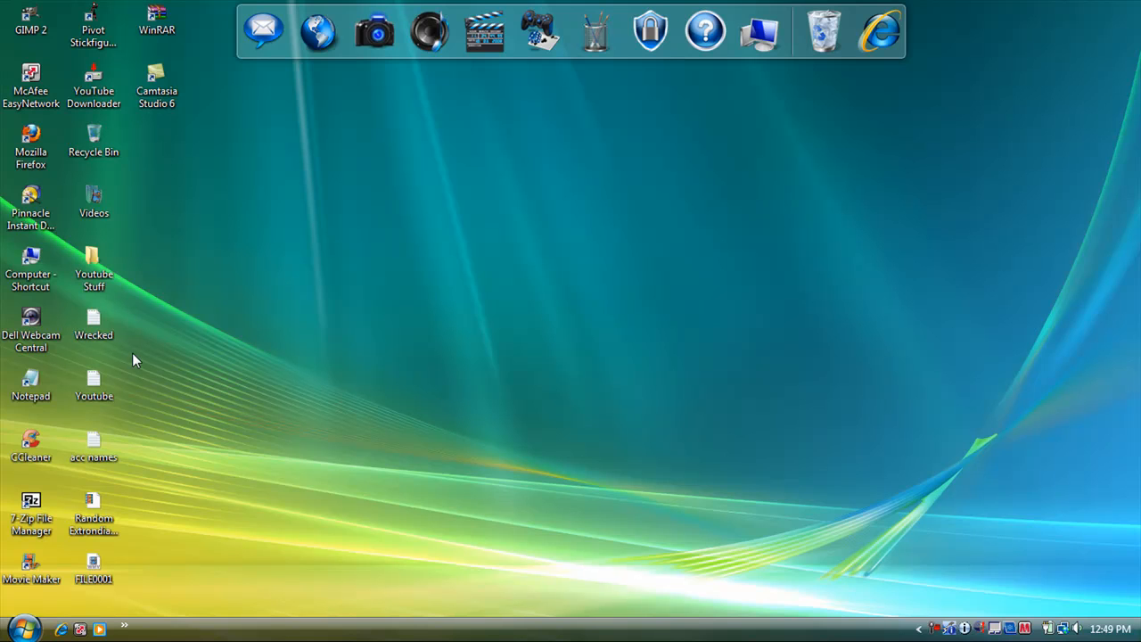
mouse_move(473, 460)
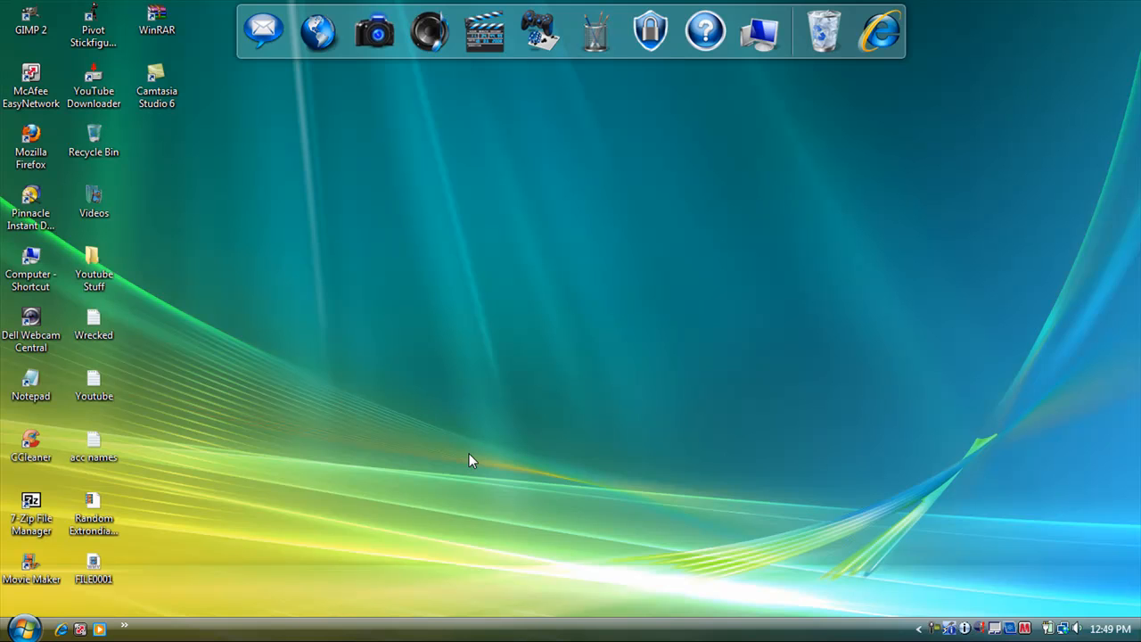